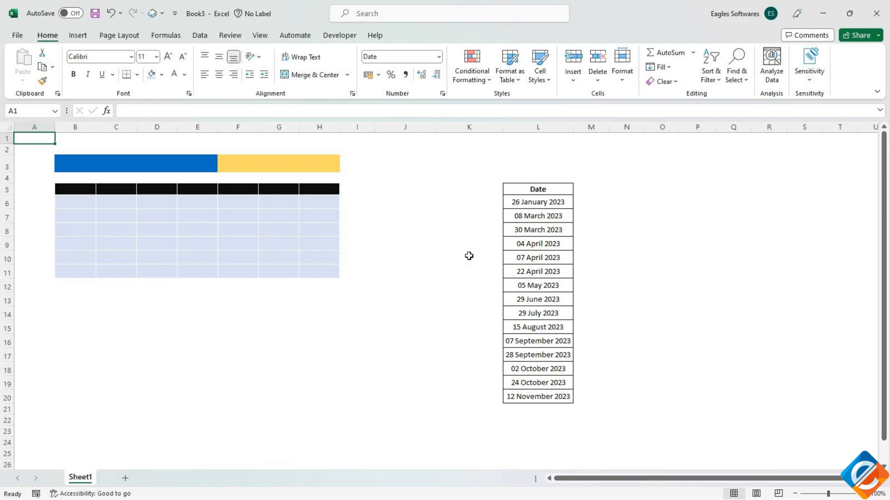
pyautogui.moveTo(546, 197)
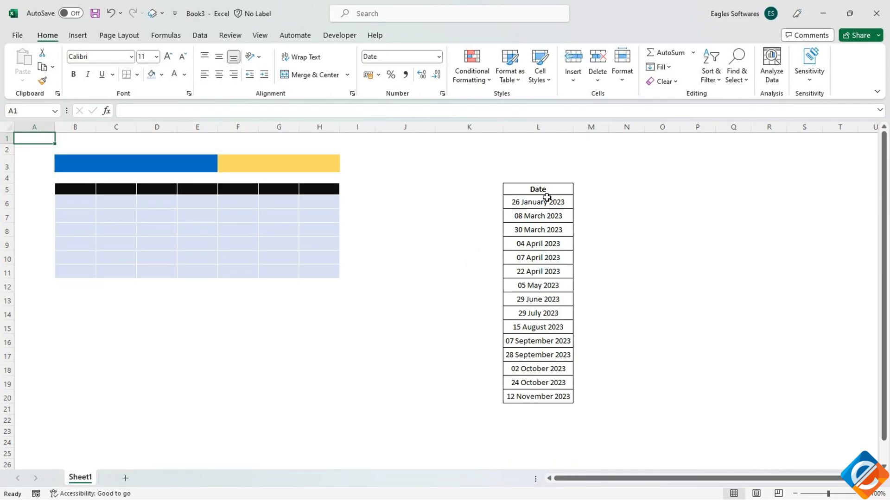
# - Rename the header of the date list in L5 from Date to Holidays
pyautogui.click(537, 189)
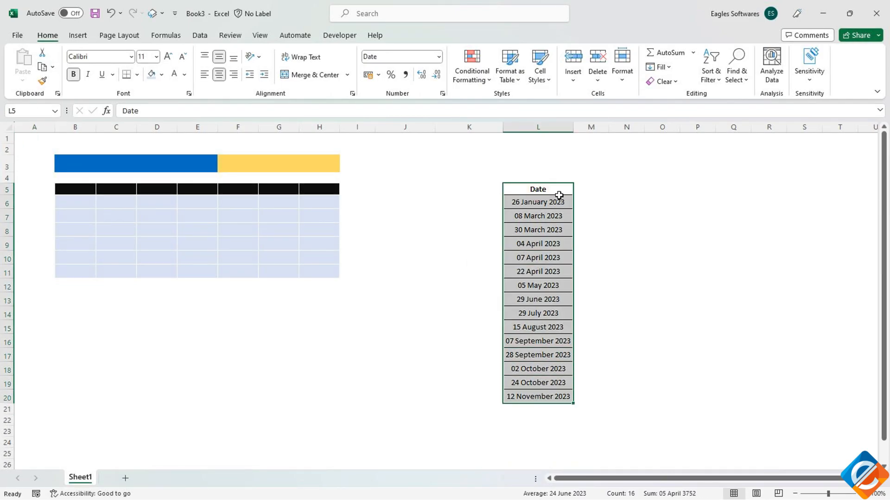
pyautogui.write('Holidays')
pyautogui.click(75, 189)
pyautogui.write('M')
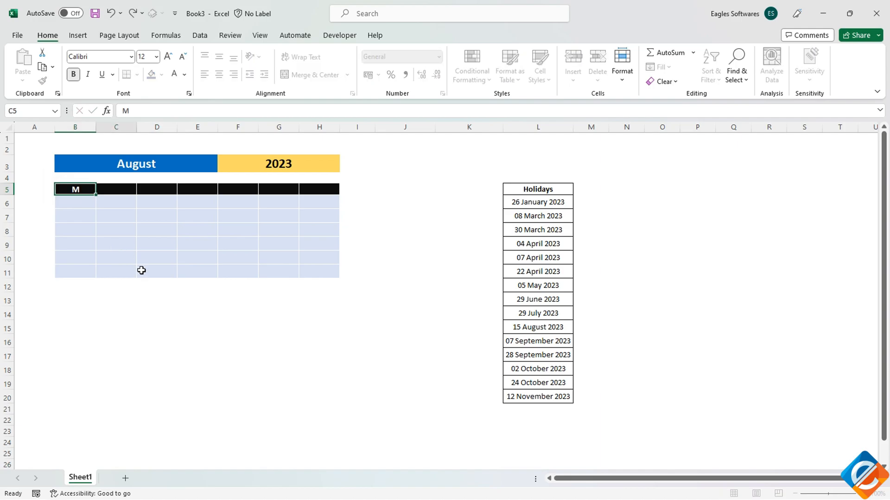
# - Complete the weekday initials M T W T F S S in row 5 under the August 2023 title
pyautogui.write('T')
pyautogui.click(319, 189)
pyautogui.write('S')
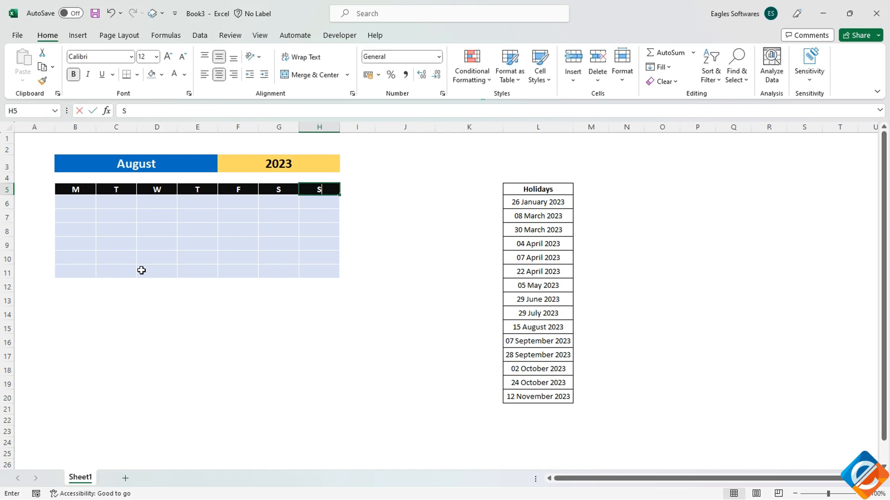
pyautogui.click(116, 257)
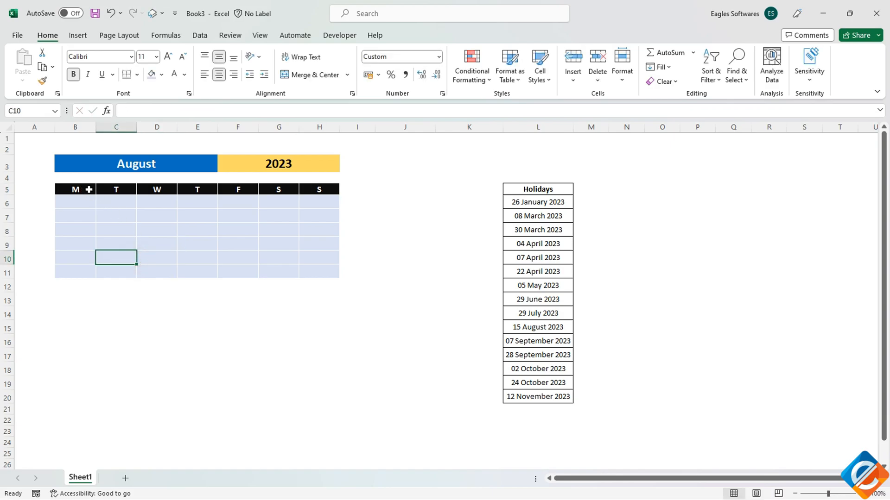
pyautogui.click(135, 163)
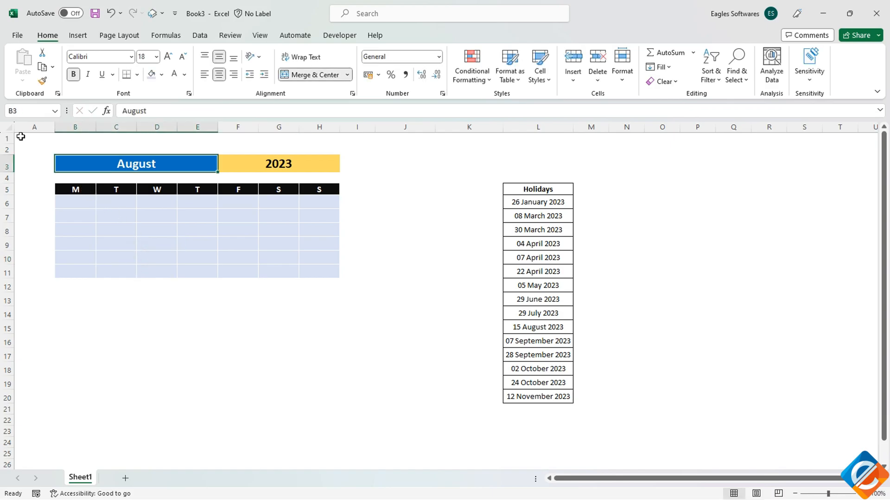
# - Build the first-of-month date in A1 with =DATEVALUE("1"&B3&F3), giving 01-08-2023
pyautogui.click(34, 138)
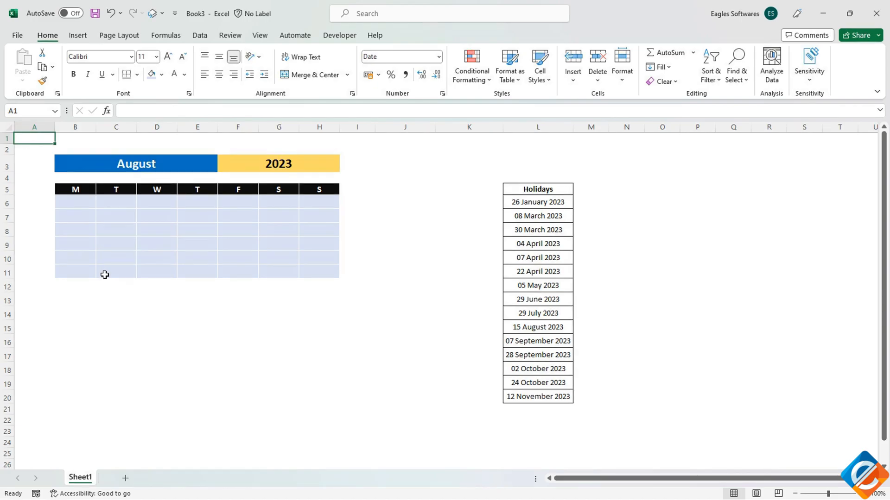
pyautogui.write('=')
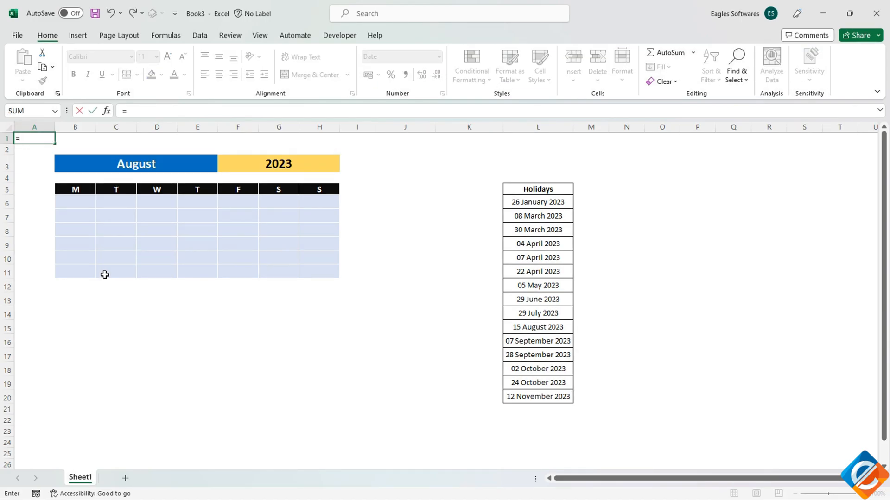
pyautogui.write('DATEVALUE(')
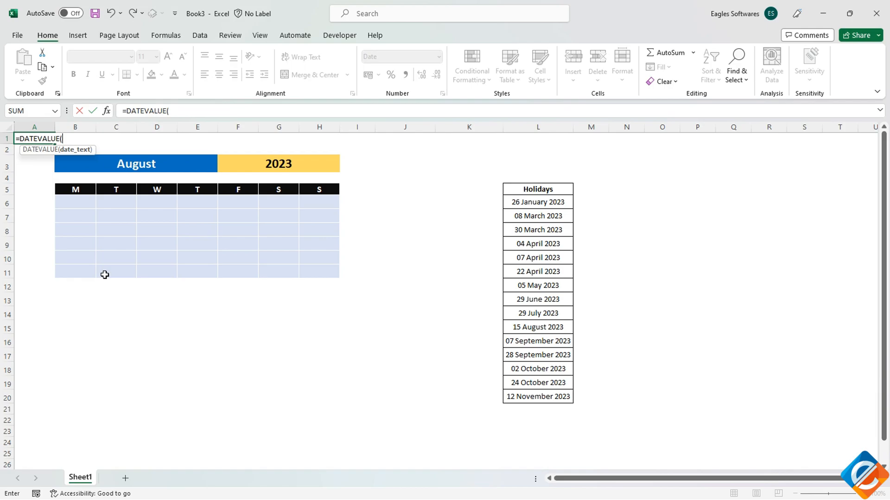
pyautogui.write('"1')
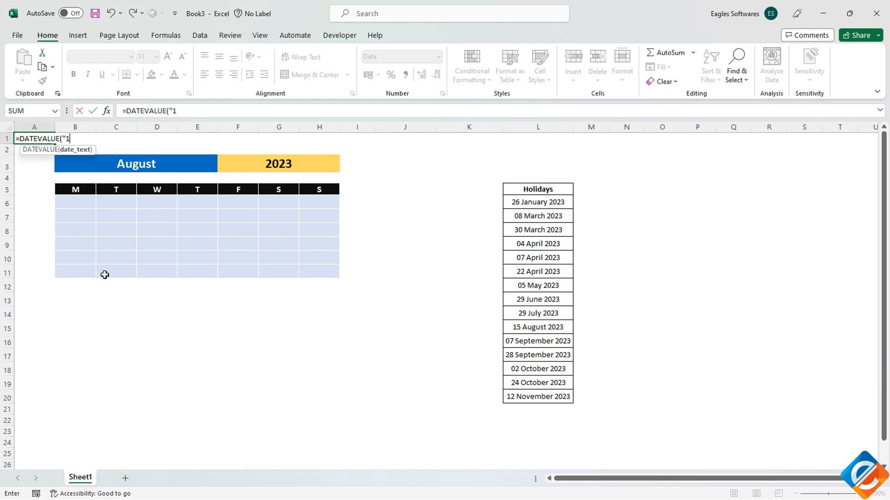
pyautogui.write('&')
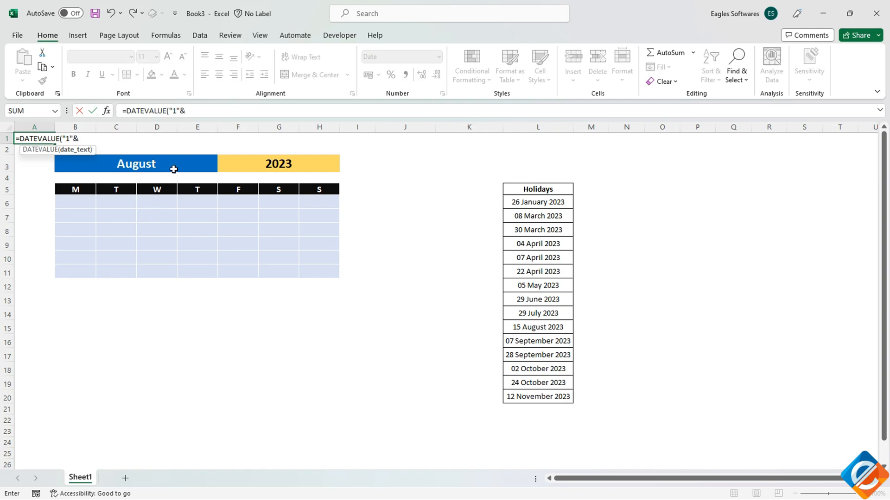
pyautogui.click(278, 163)
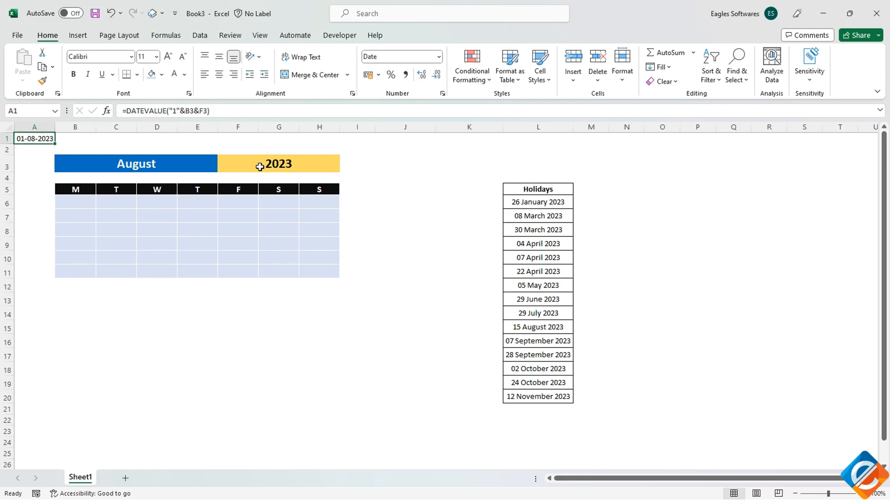
pyautogui.moveTo(35, 138)
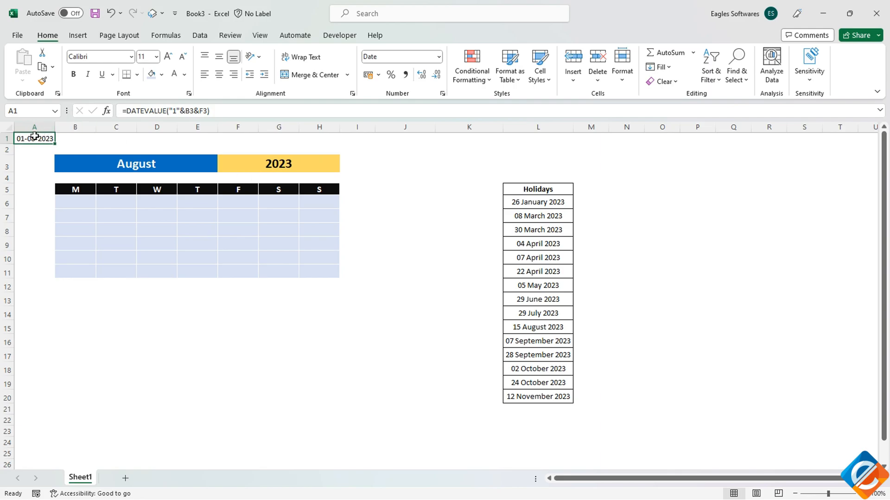
pyautogui.click(75, 201)
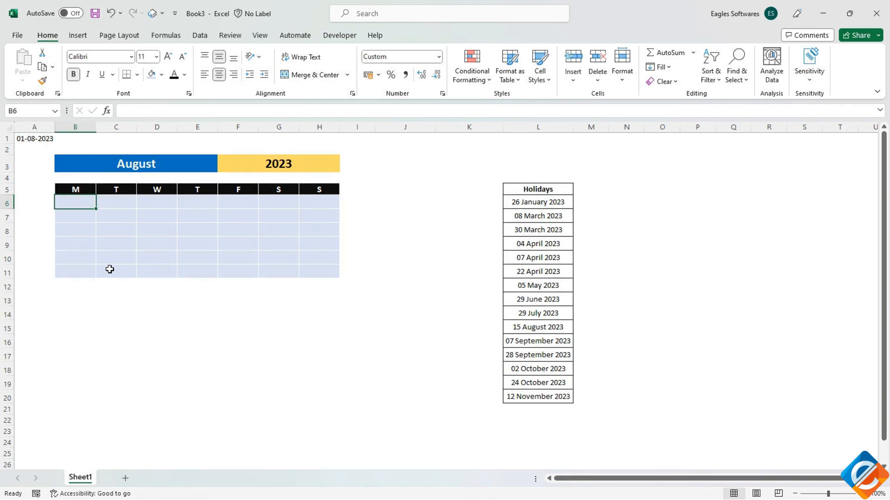
# - Fill B6:H11 with =SEQUENCE(6,7,A1-WEEKDAY(A1,2)+1,1), starting the grid on Monday 31
pyautogui.write('=seq')
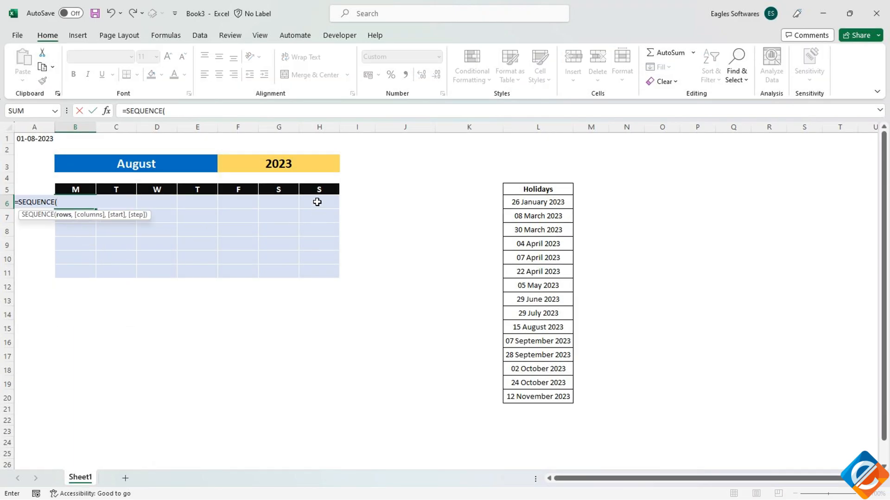
pyautogui.write('6')
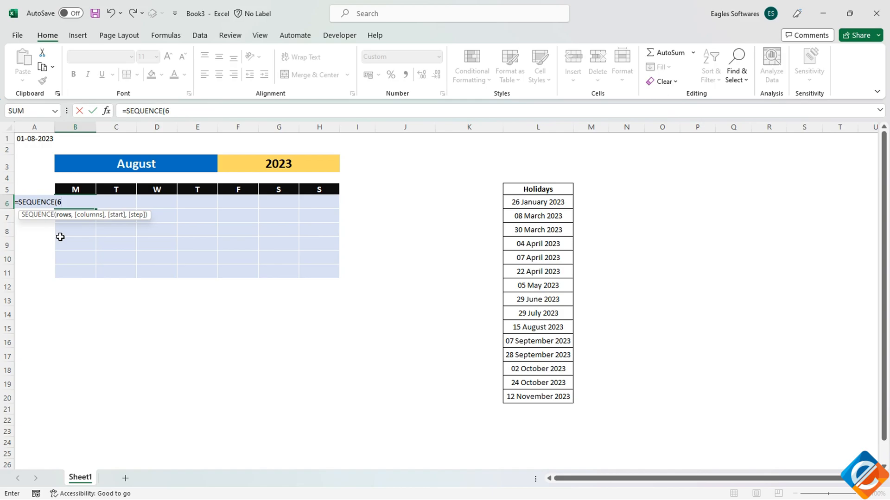
pyautogui.write(',')
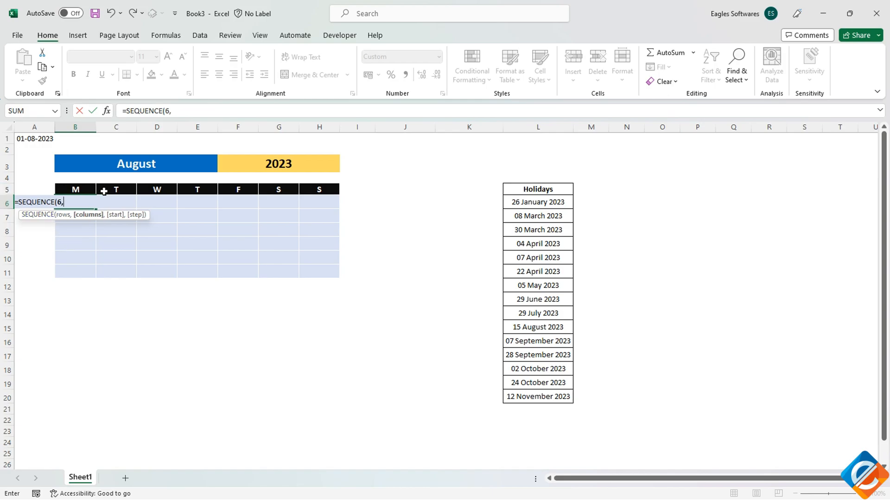
pyautogui.write('7')
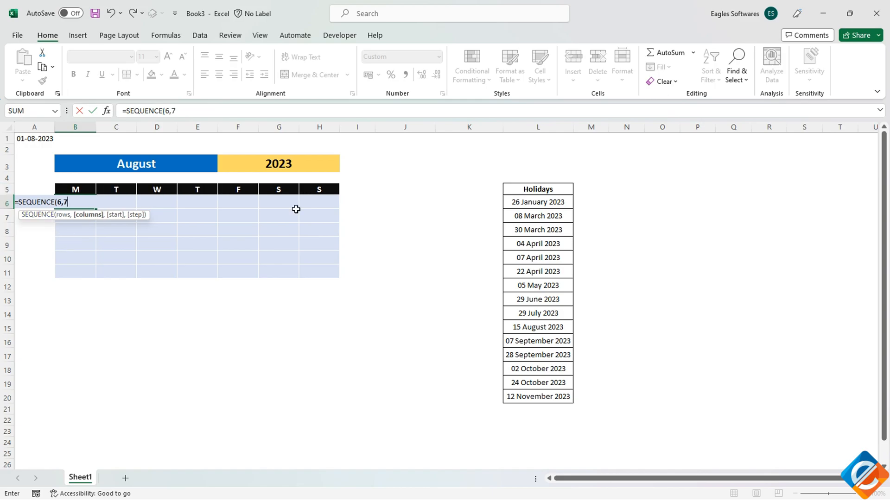
pyautogui.write(',')
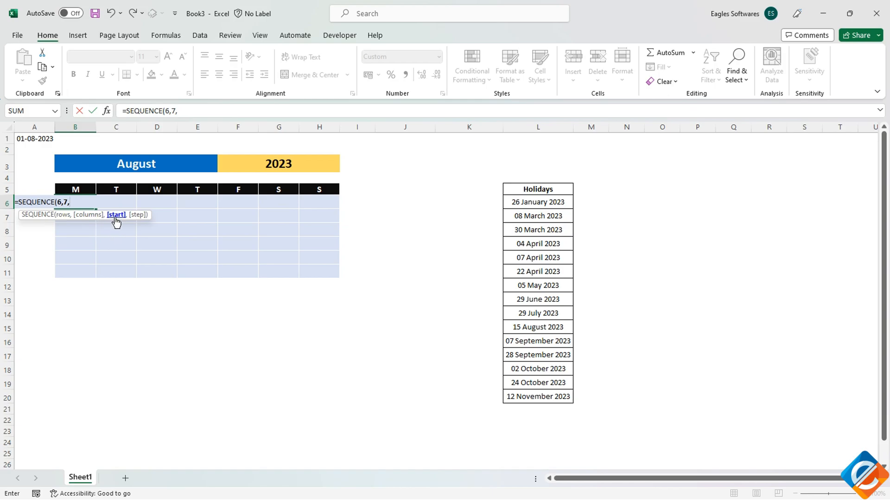
pyautogui.click(34, 138)
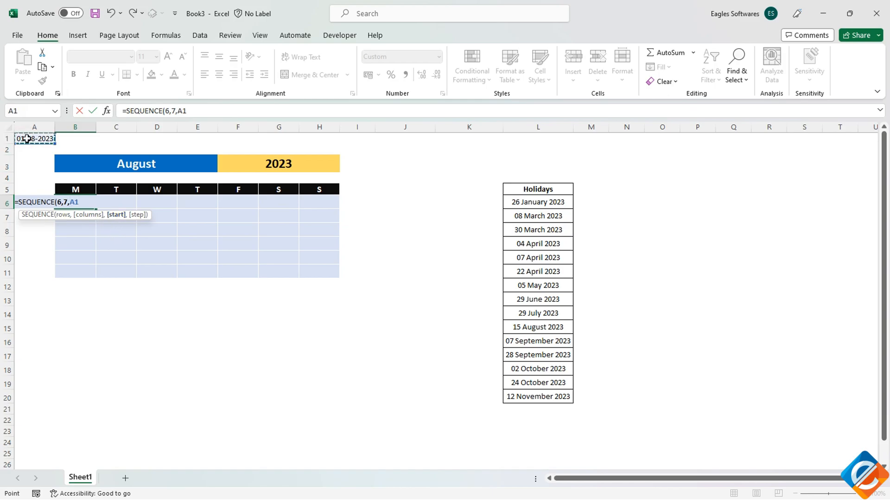
pyautogui.write('-wee')
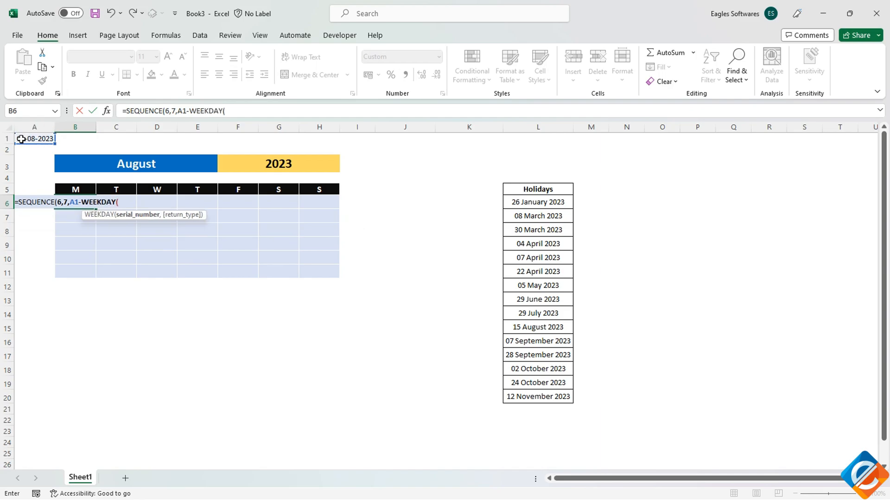
pyautogui.write('A1,')
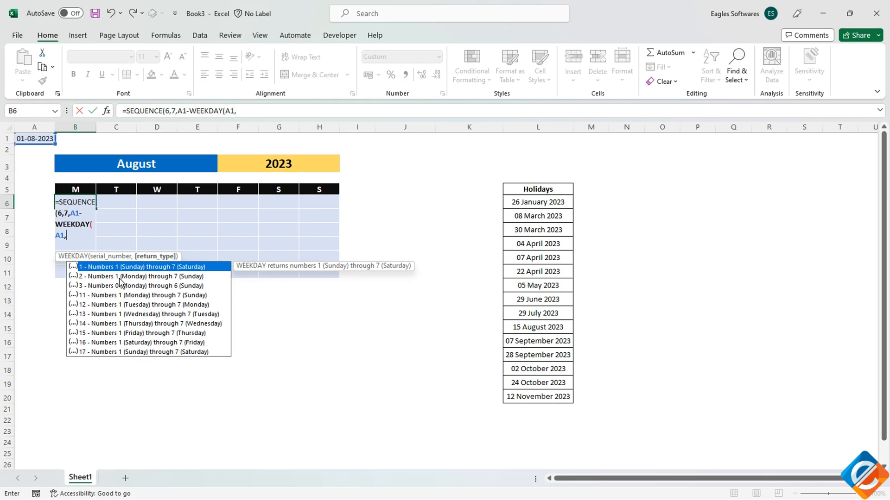
pyautogui.write('2)')
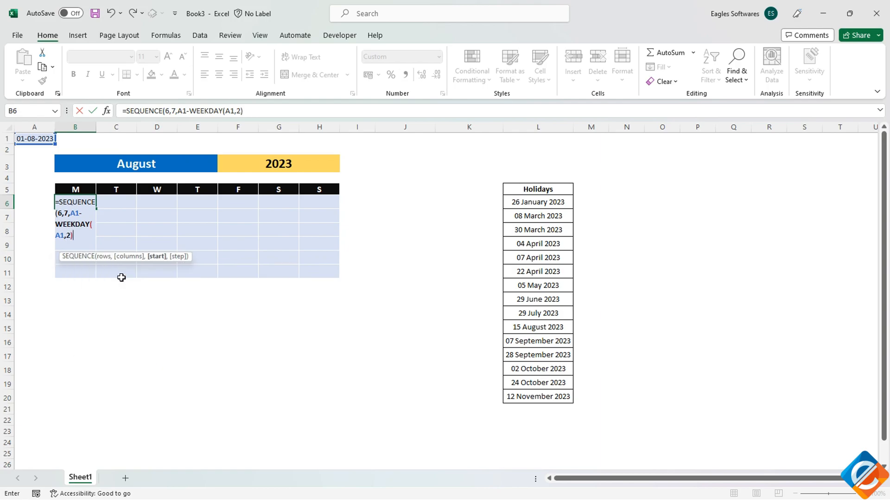
pyautogui.write('+1')
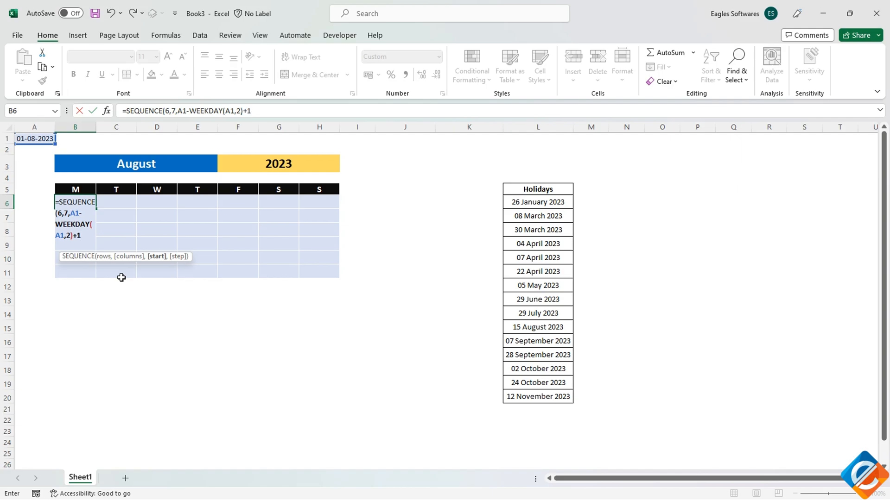
pyautogui.write(',1)')
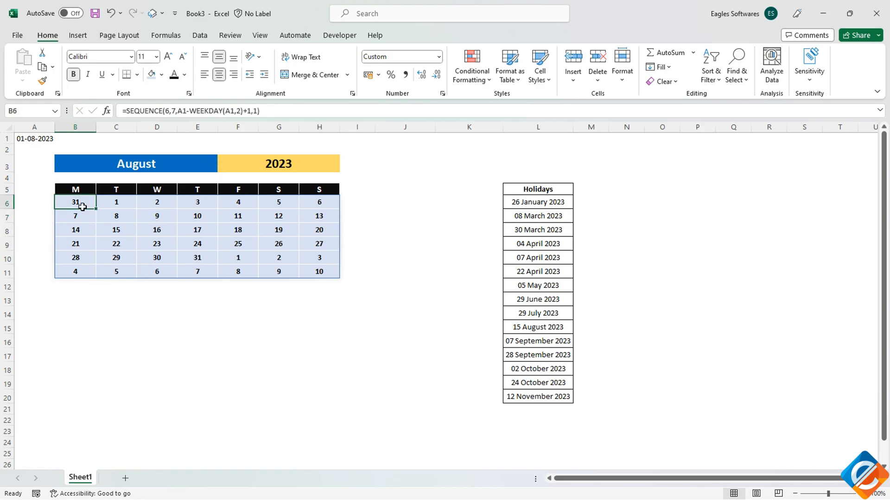
# - Apply a custom dd number format so the grid shows two-digit day numbers like 01
pyautogui.click(74, 202)
pyautogui.write('dd')
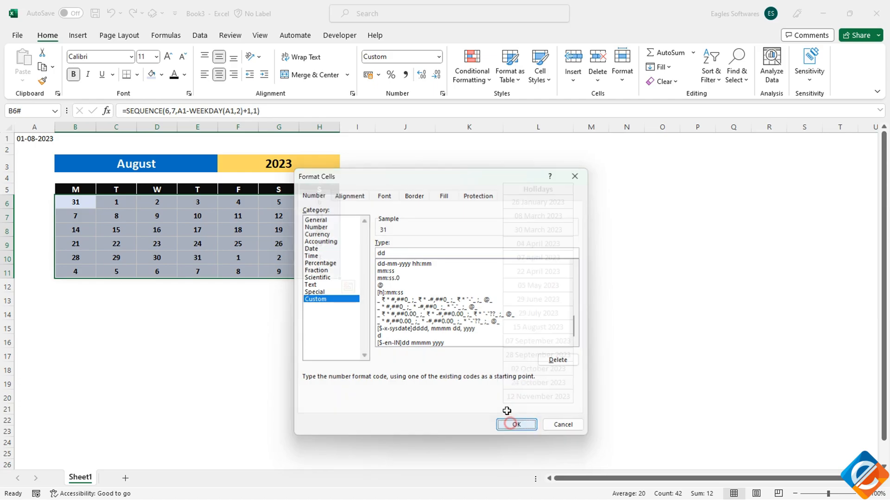
pyautogui.click(515, 424)
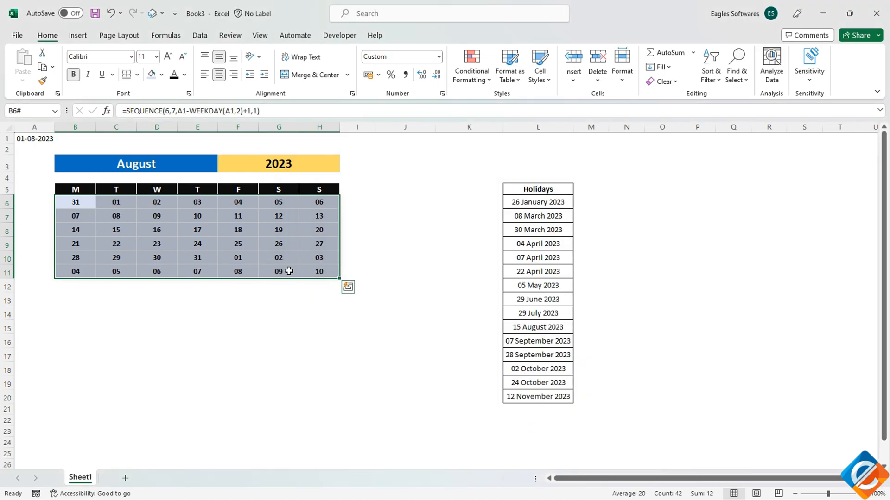
pyautogui.press('ctrl+1')
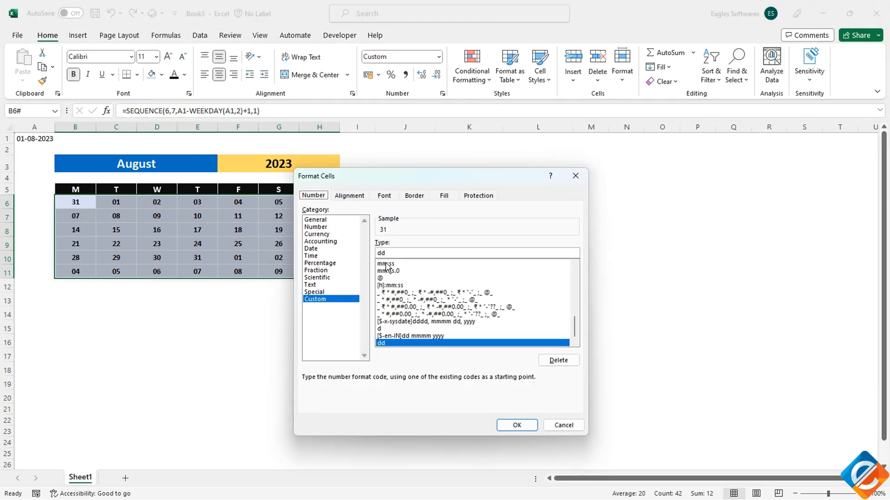
pyautogui.click(517, 426)
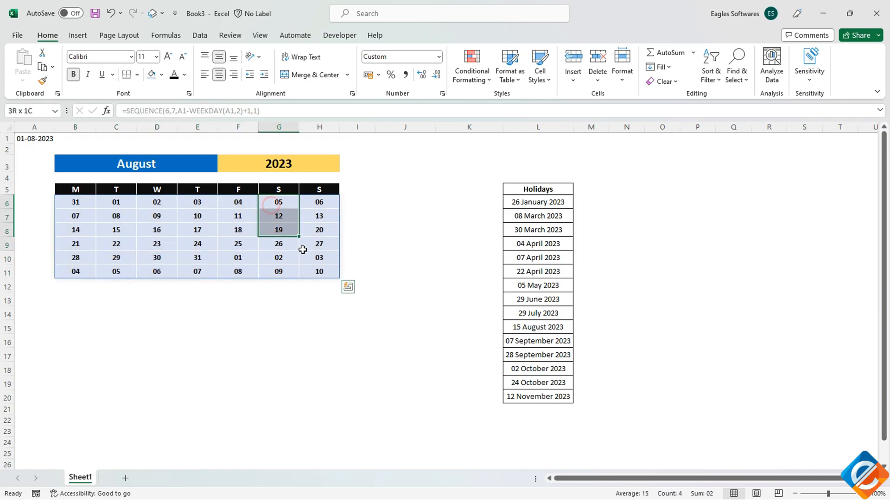
# - Colour the Saturday and Sunday date columns G6:H11 red, then select the whole date grid
pyautogui.click(184, 75)
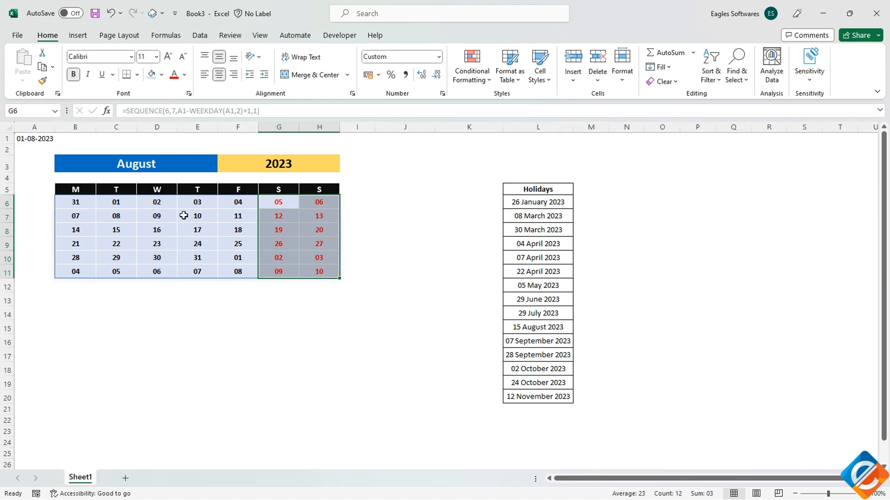
pyautogui.click(75, 201)
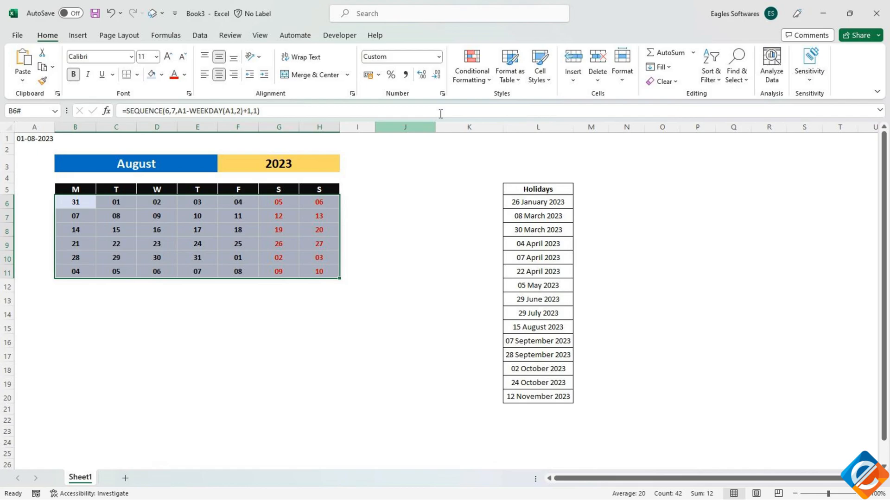
# - Create a formula rule =MONTH(B6)<>MONTH($A$1) to catch dates outside August
pyautogui.click(471, 65)
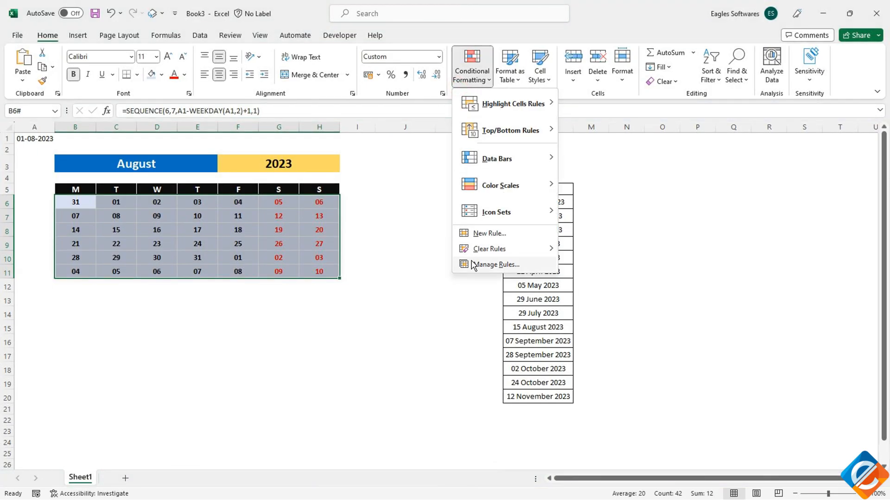
pyautogui.click(488, 232)
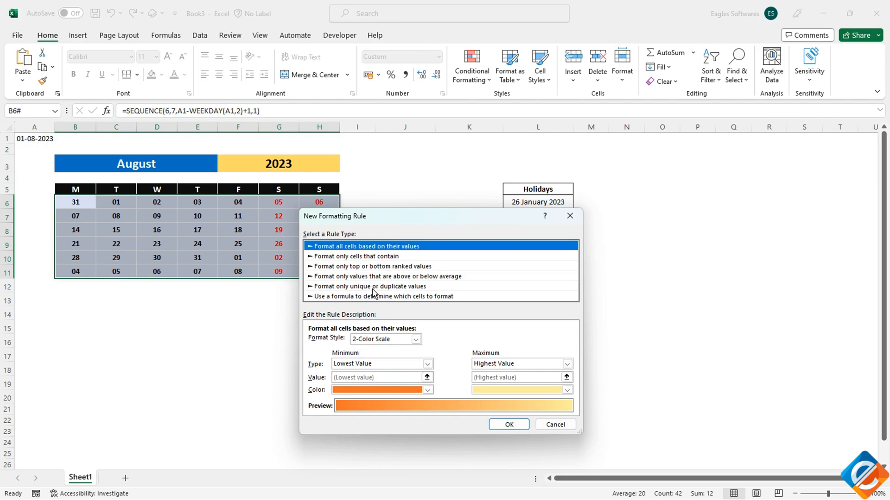
pyautogui.click(384, 296)
pyautogui.write('=MONTH(')
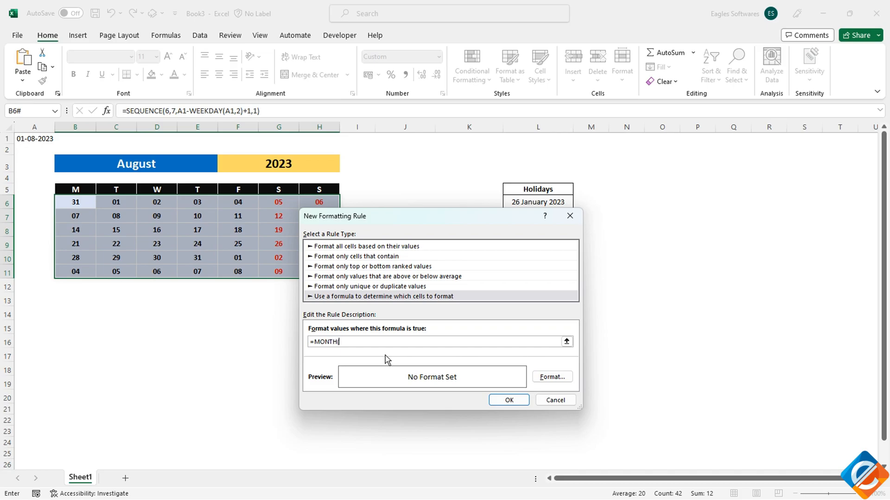
pyautogui.click(74, 202)
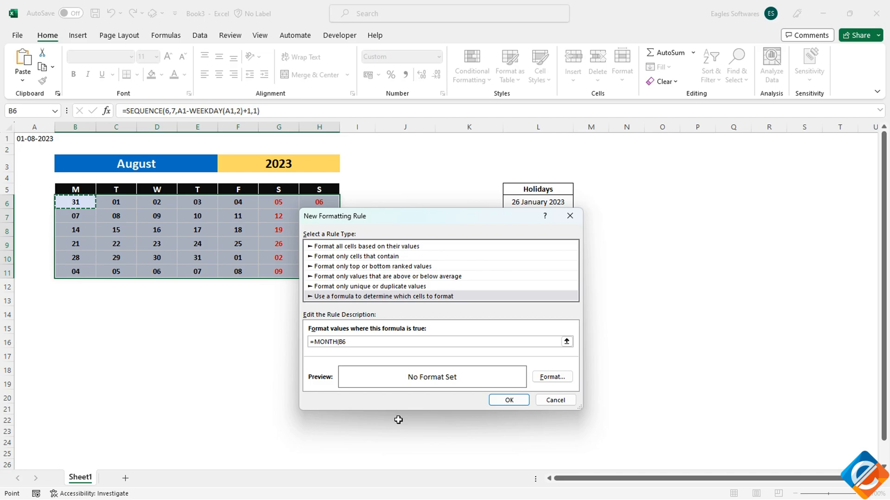
pyautogui.write(')<>')
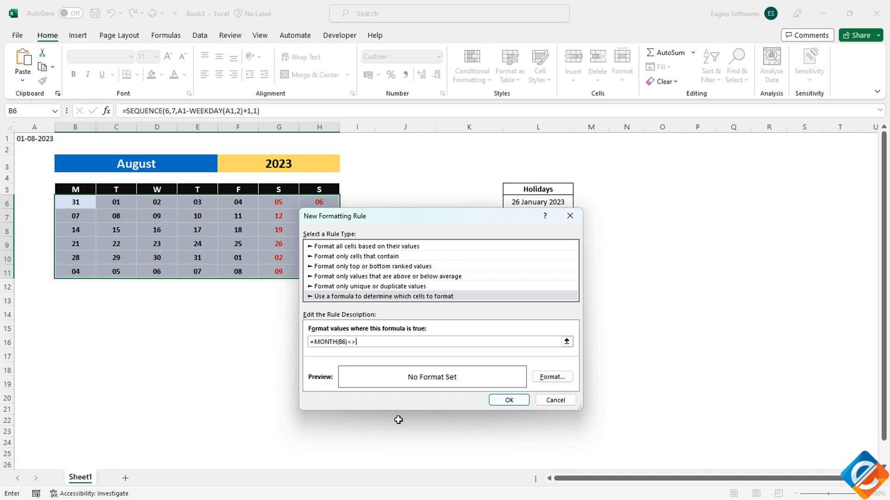
pyautogui.write('MONTH')
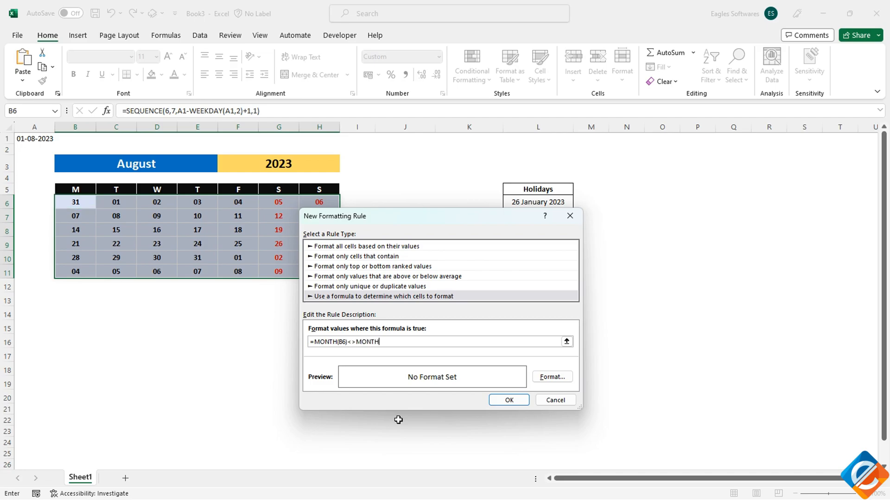
pyautogui.click(34, 138)
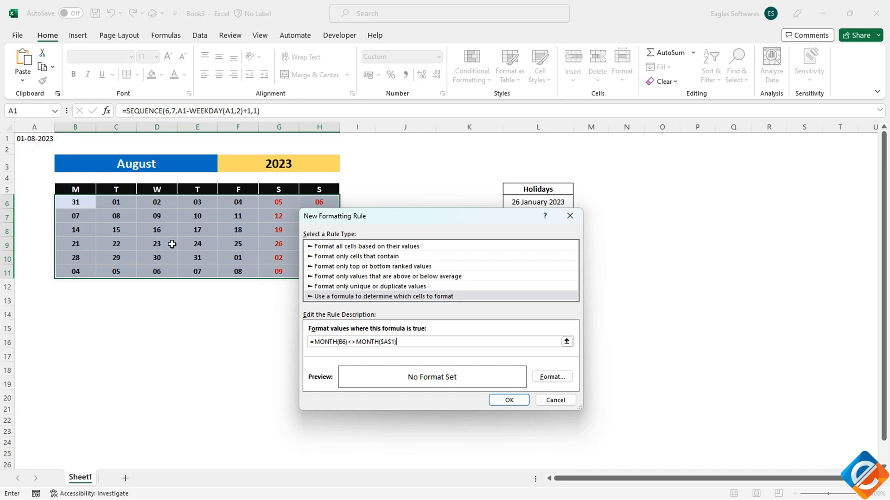
pyautogui.moveTo(551, 377)
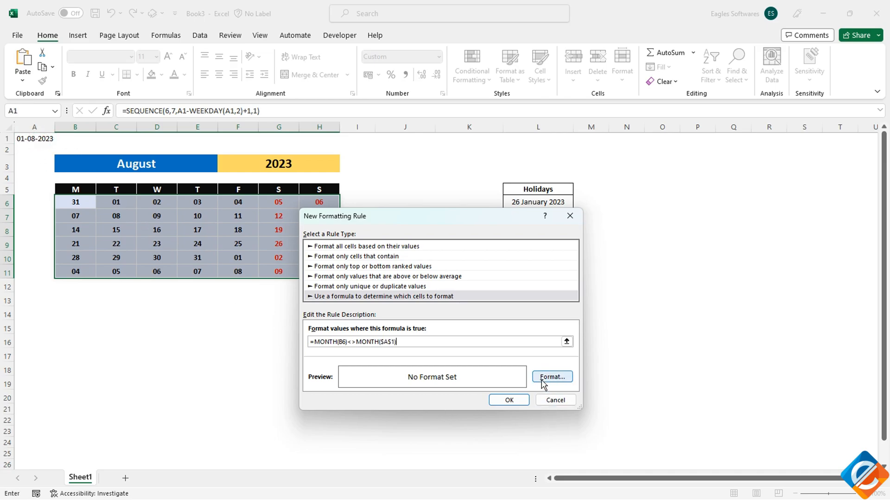
# - Give that rule a font colour matching the cell fill and apply it, hiding other-month dates
pyautogui.click(551, 378)
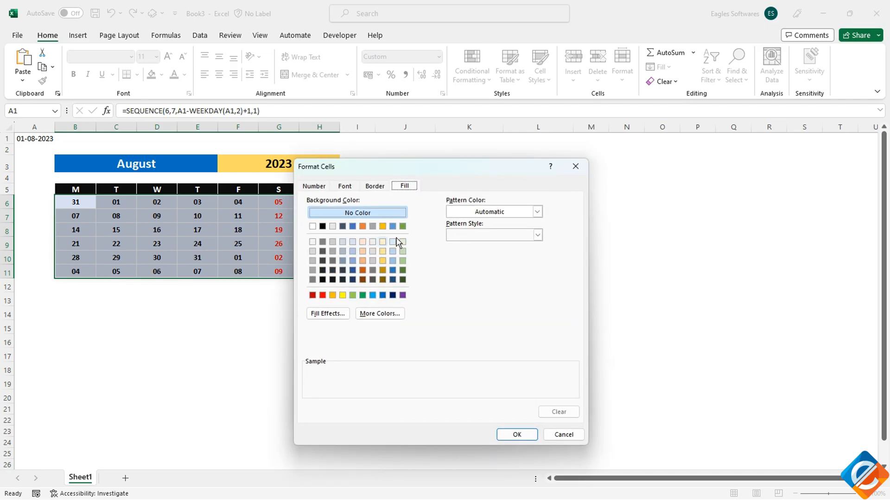
pyautogui.click(344, 185)
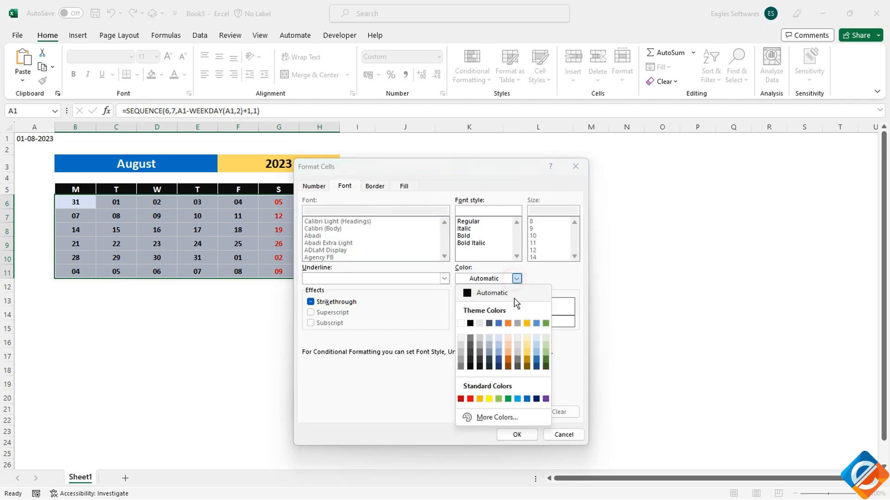
pyautogui.click(515, 279)
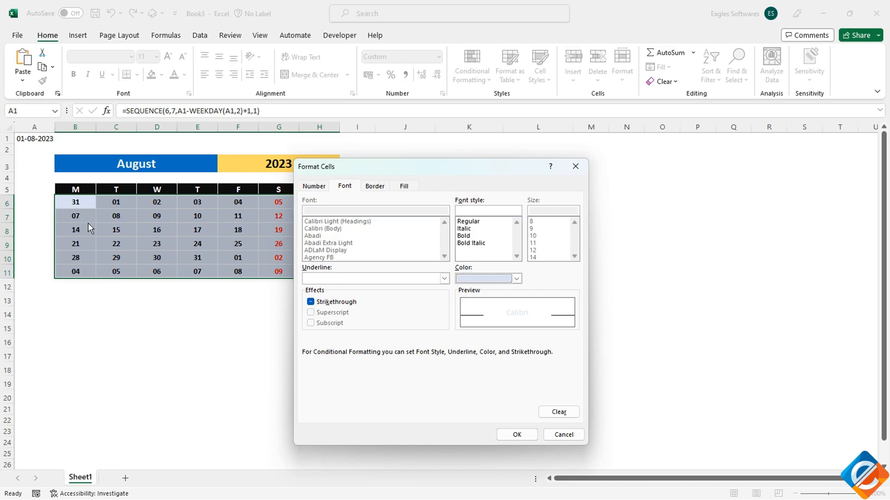
pyautogui.click(515, 435)
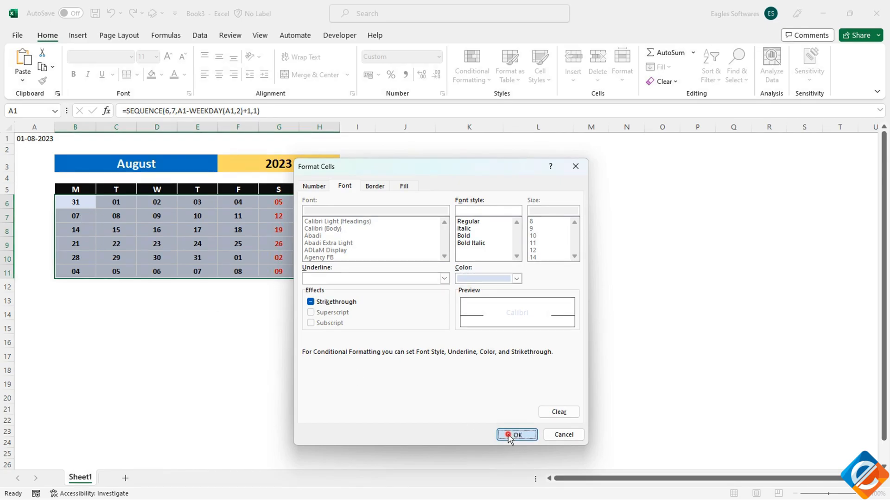
pyautogui.click(516, 435)
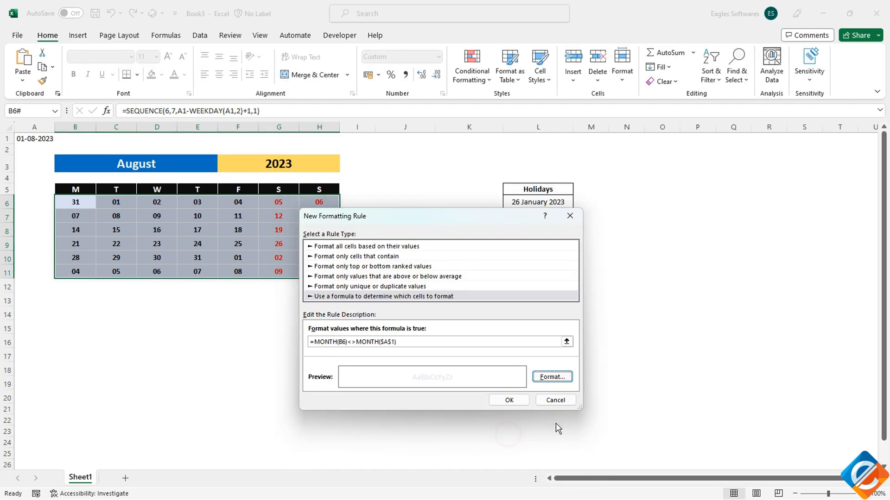
pyautogui.click(508, 400)
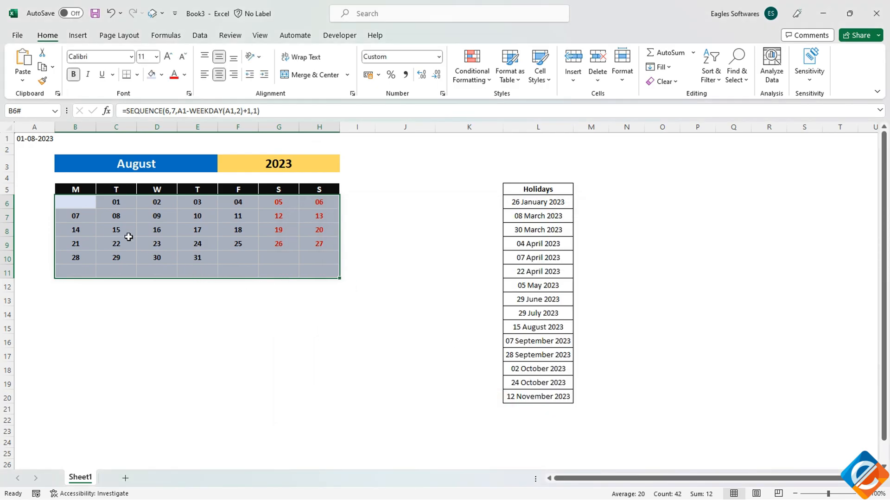
pyautogui.moveTo(93, 214)
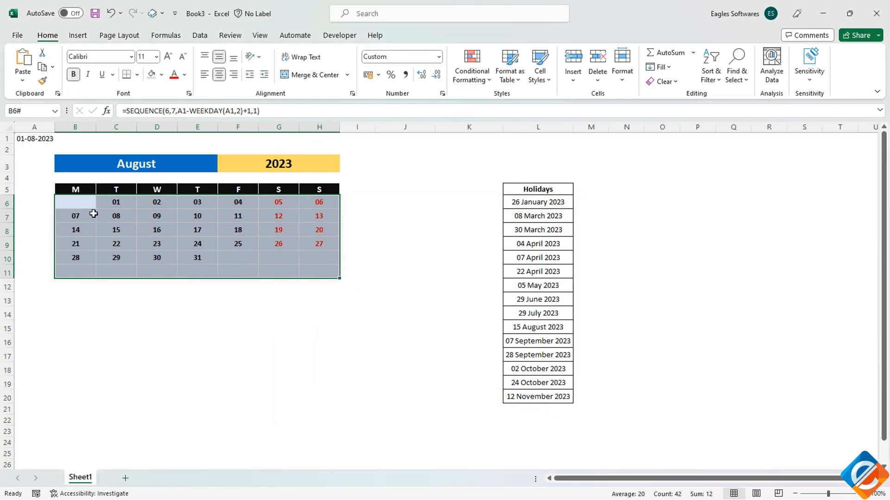
pyautogui.click(136, 163)
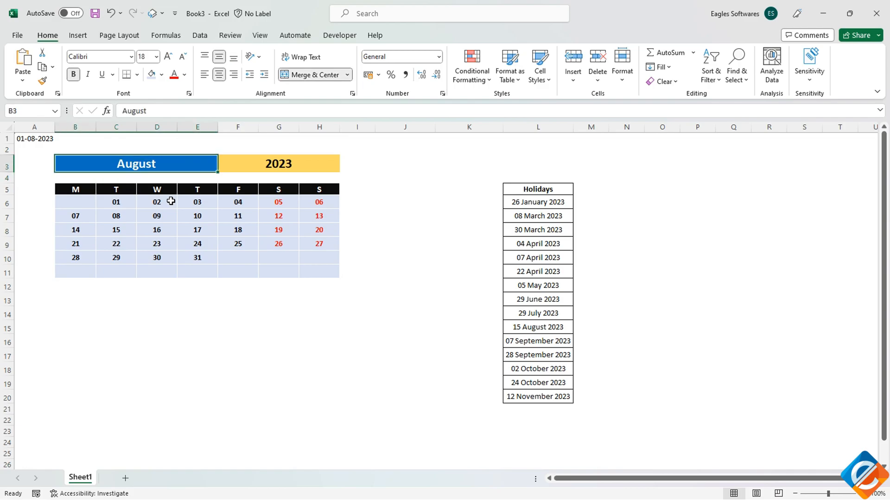
pyautogui.write('September')
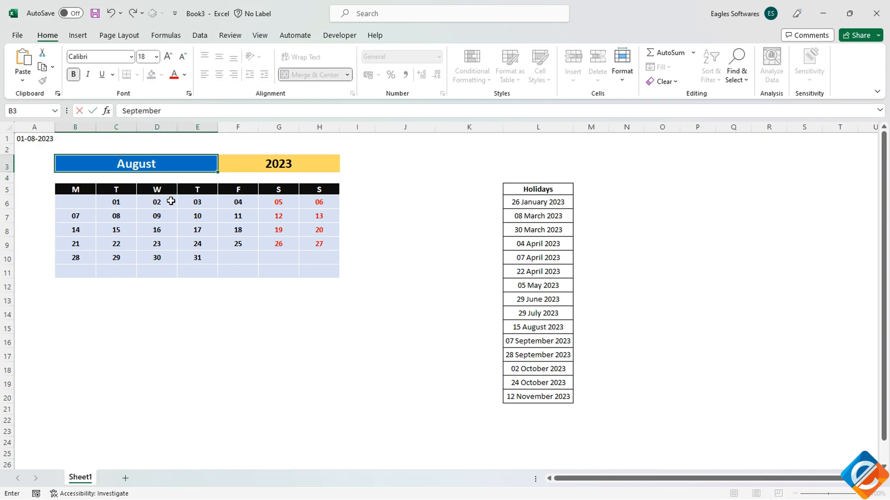
pyautogui.write('No')
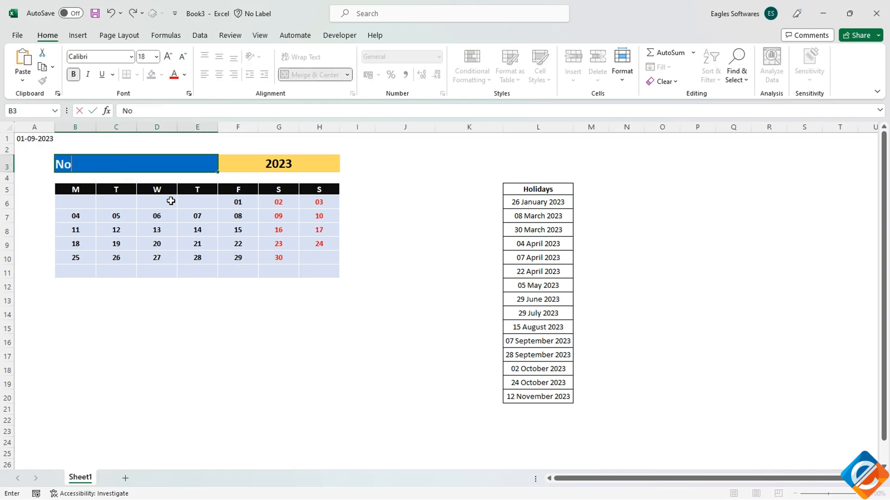
pyautogui.write('De')
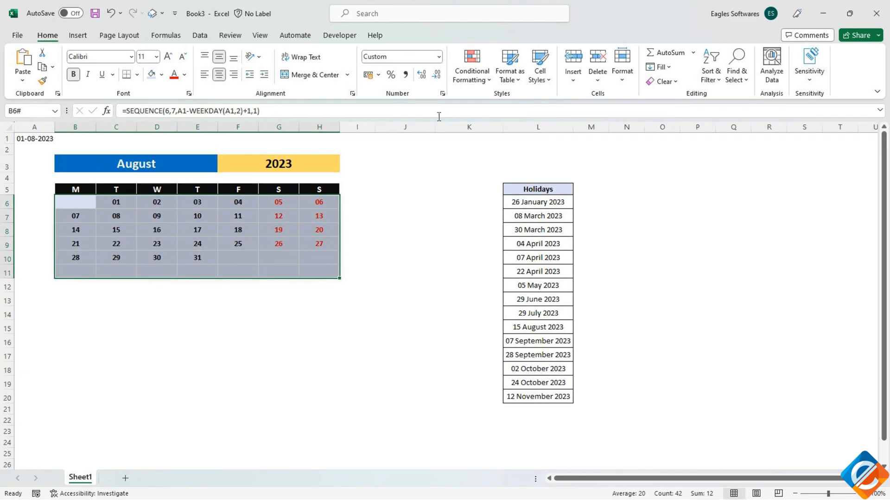
# - Start a new rule with the condition =COUNTIF($L$6:$L$20,B6)>0 testing dates against the holiday list
pyautogui.click(470, 65)
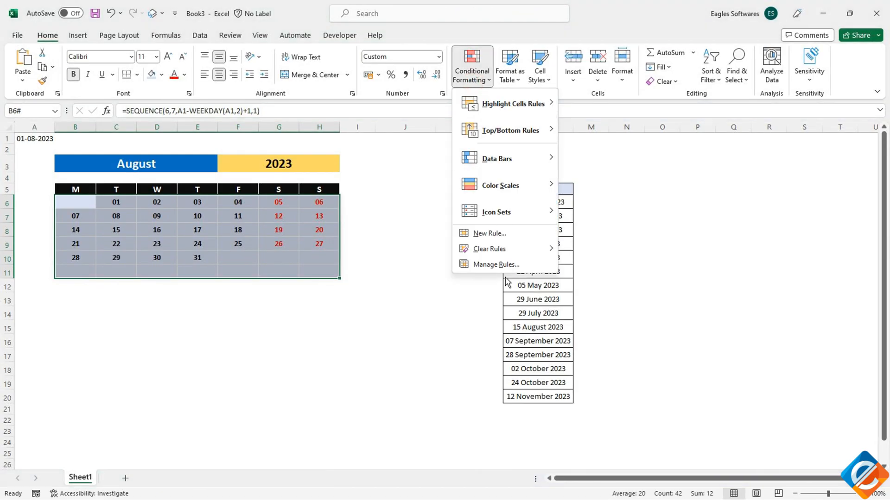
pyautogui.click(489, 234)
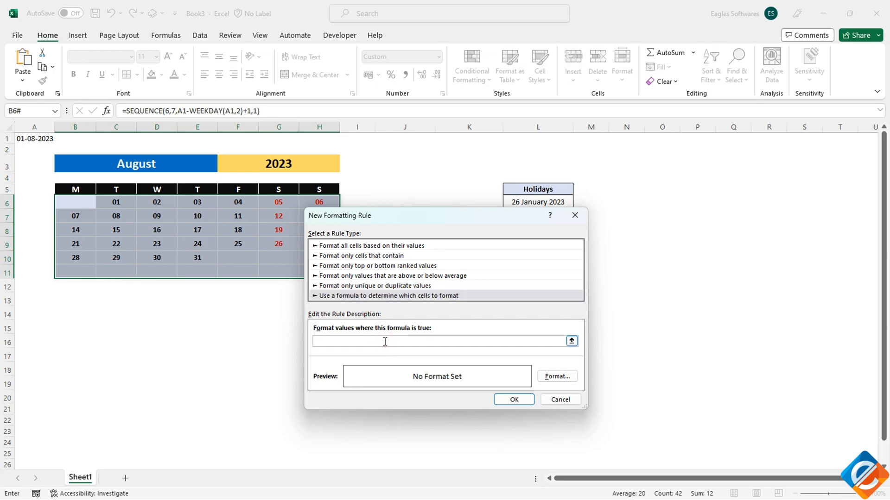
pyautogui.write('=COUNTIF($L$6:$L$20,')
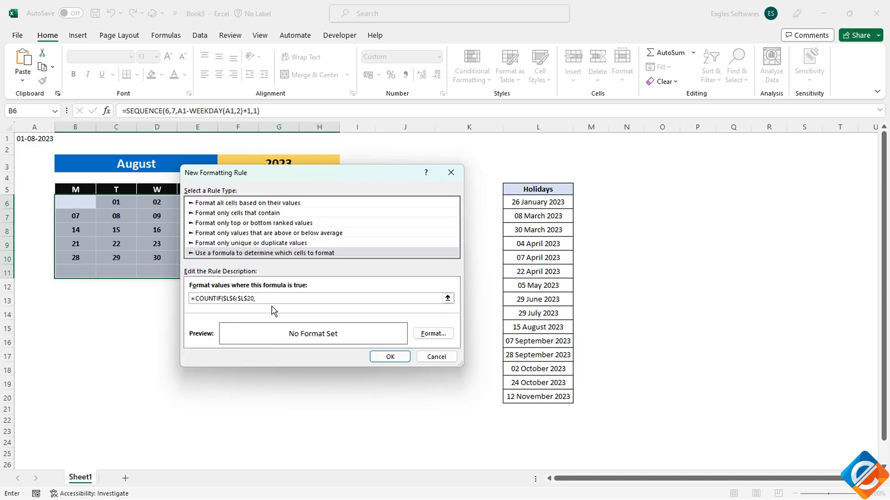
pyautogui.click(74, 201)
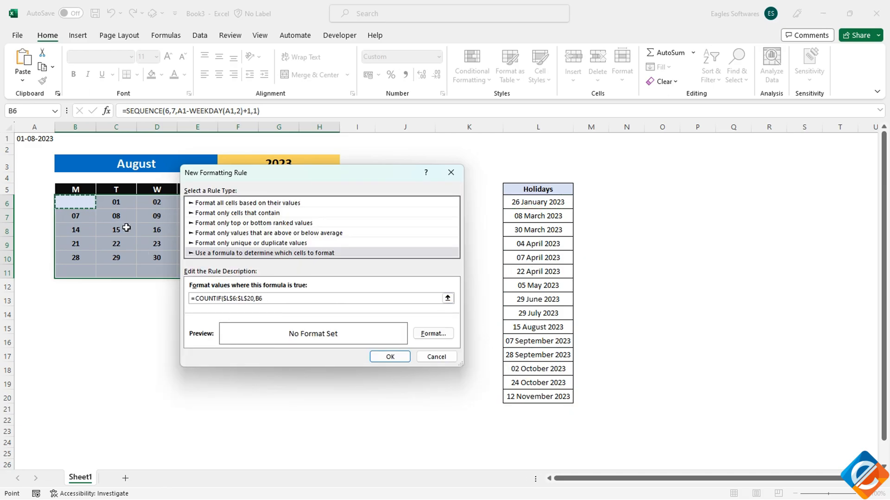
pyautogui.write('>0')
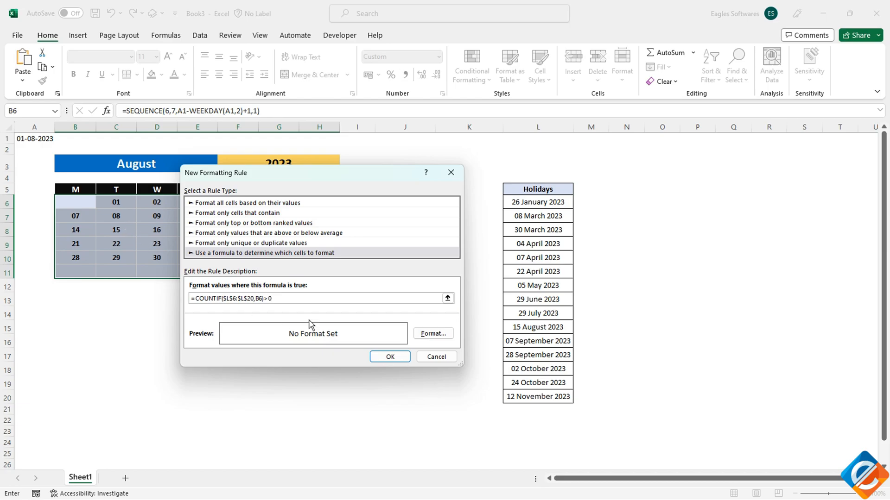
# - Format holiday dates with a peach fill and red bold italic text, highlighting 15 and 07
pyautogui.click(433, 333)
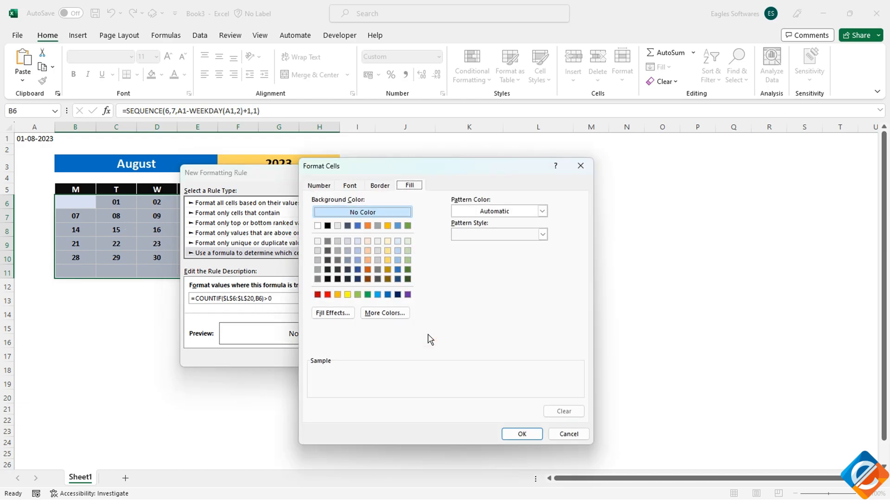
pyautogui.click(367, 241)
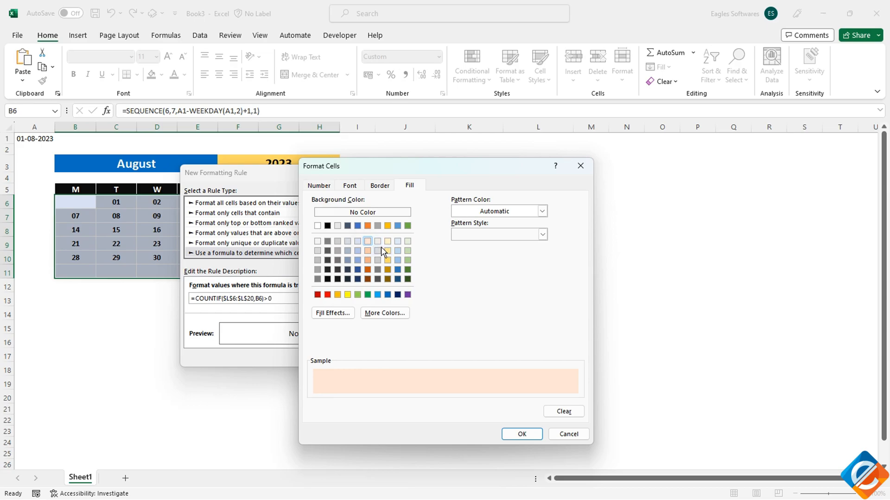
pyautogui.click(349, 185)
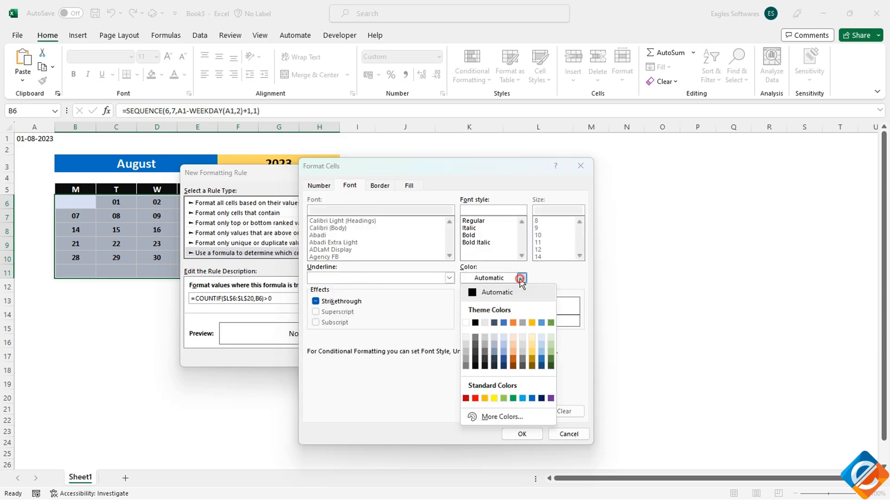
pyautogui.click(464, 398)
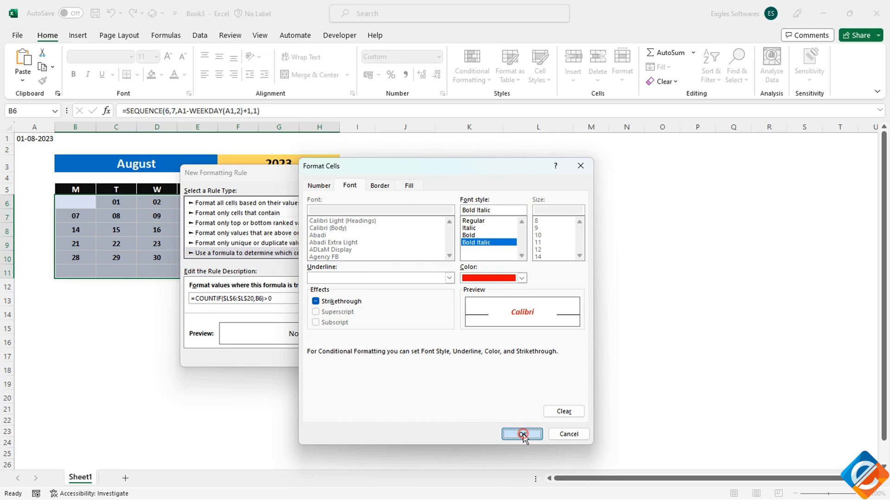
pyautogui.click(521, 434)
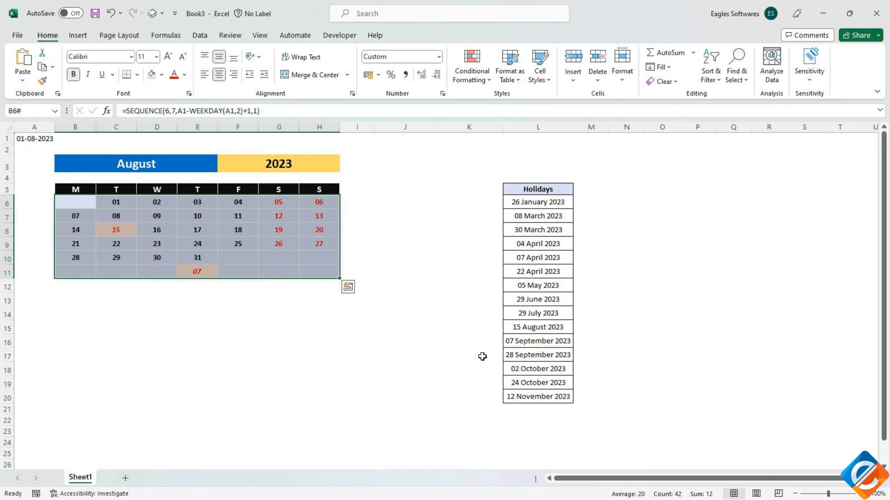
pyautogui.moveTo(206, 279)
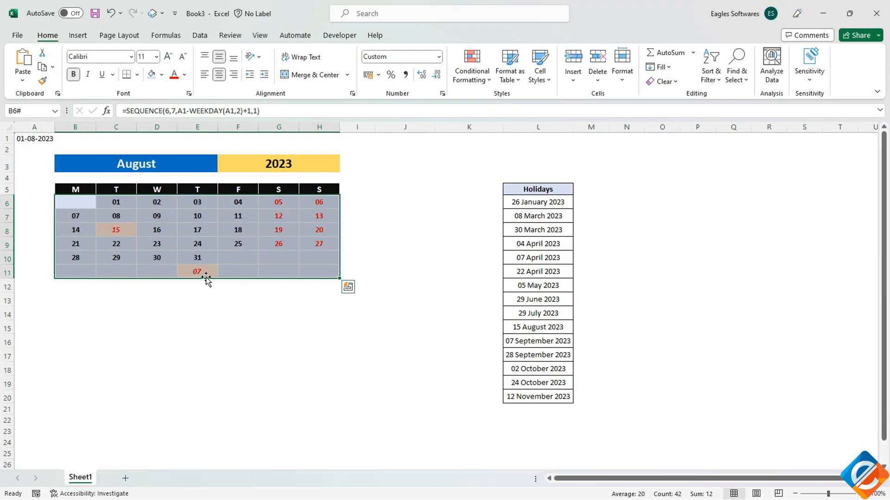
# - Test the highlight by deleting and restoring the 07 September holiday in L16
pyautogui.click(197, 271)
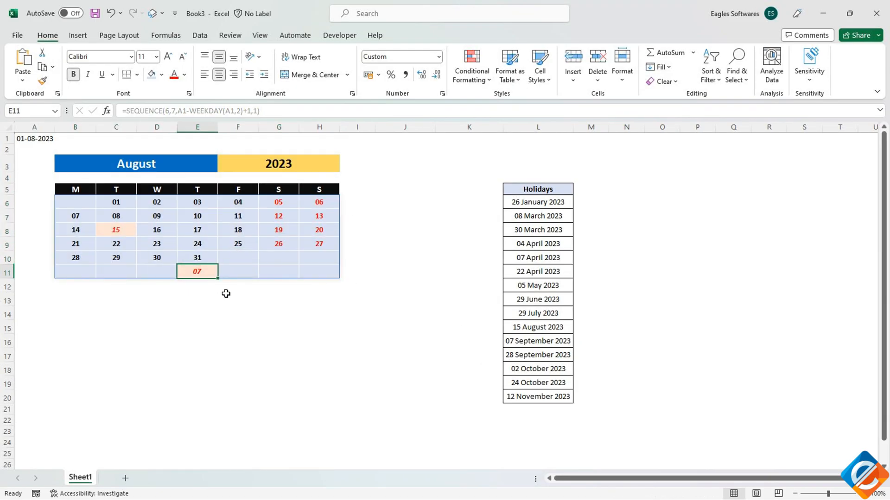
pyautogui.click(116, 229)
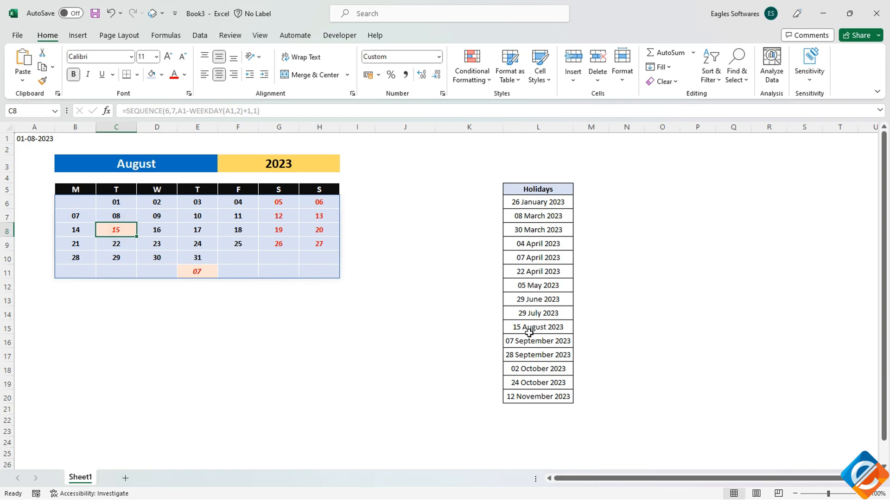
pyautogui.click(196, 271)
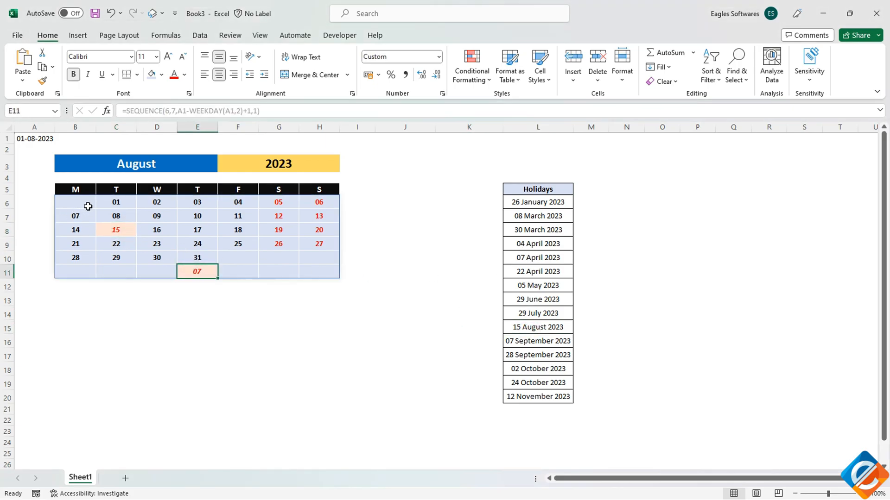
pyautogui.click(537, 341)
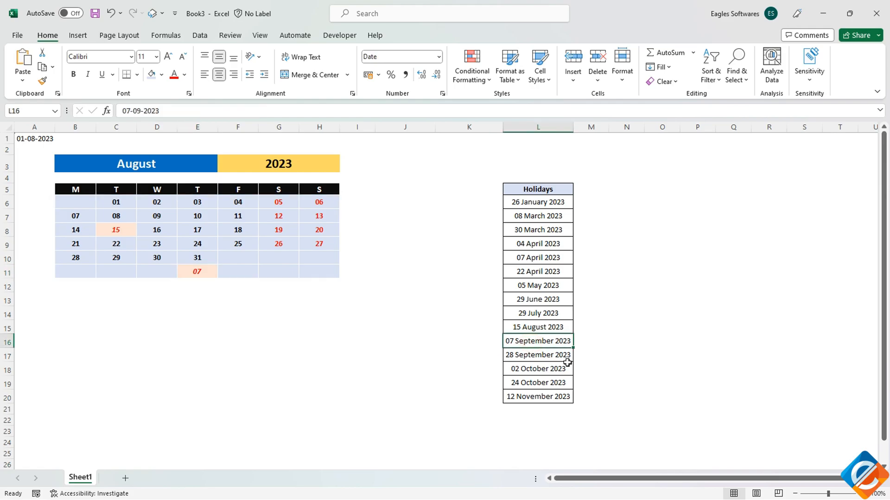
pyautogui.press('Delete')
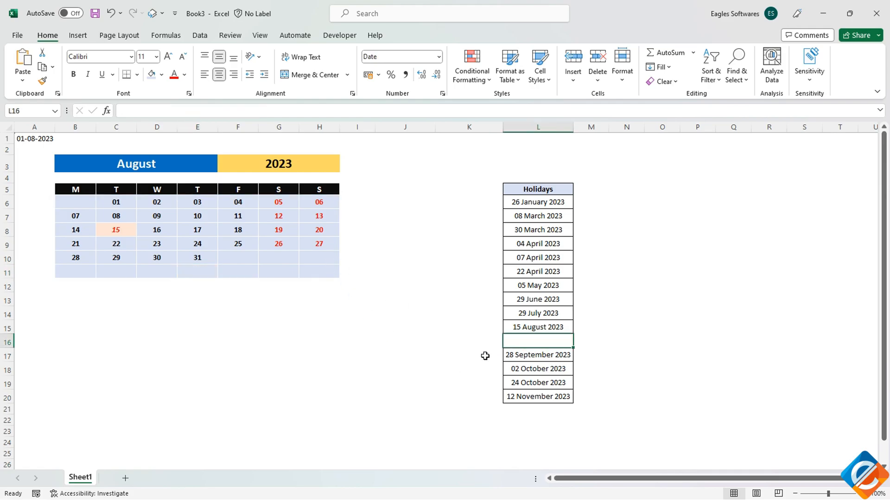
pyautogui.click(75, 201)
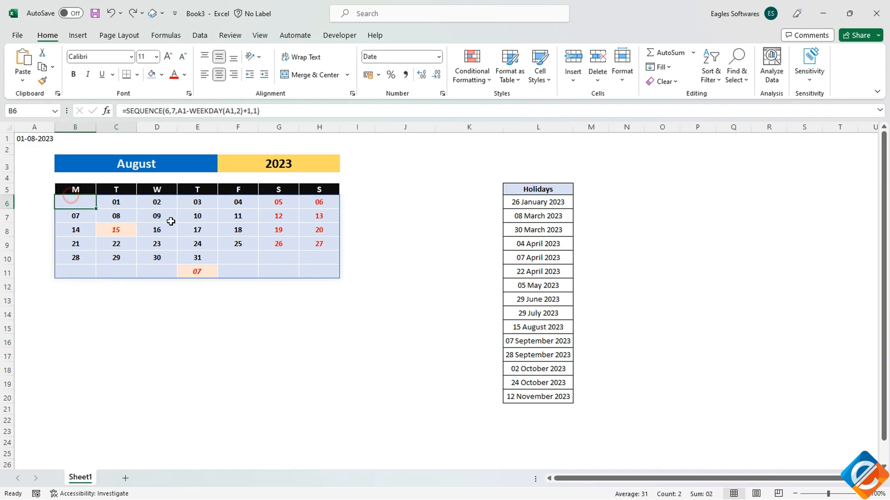
pyautogui.click(471, 65)
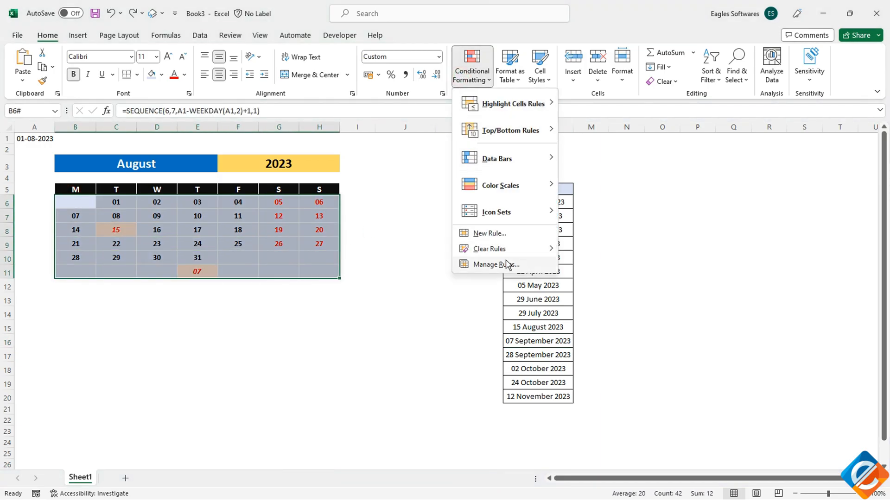
# - In Manage Rules, move the COUNTIF holiday rule below the MONTH rule and set its font to Bold
pyautogui.click(499, 264)
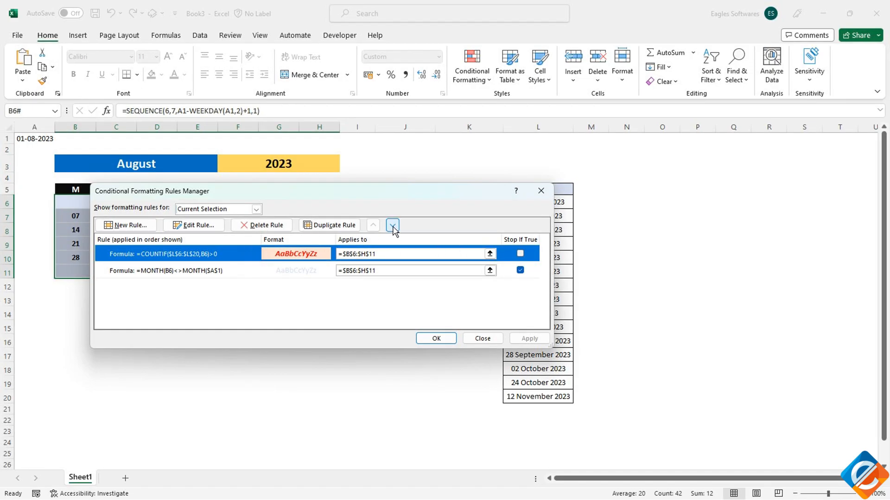
pyautogui.click(391, 224)
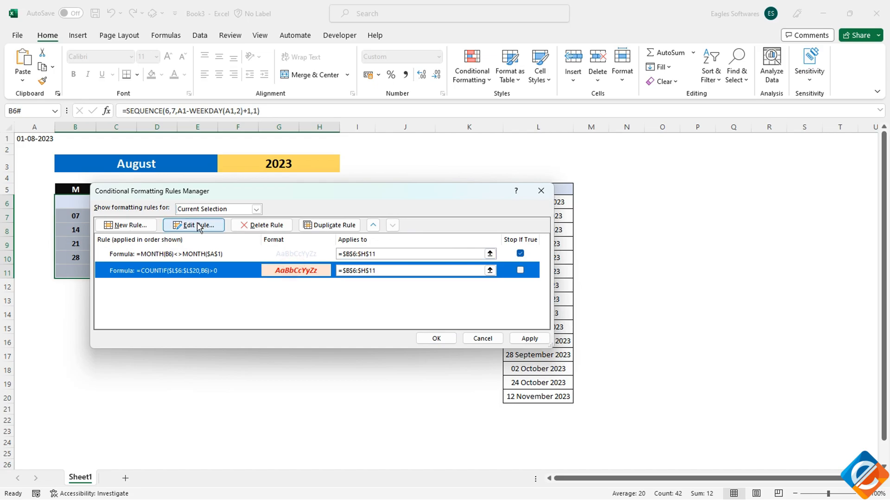
pyautogui.click(193, 224)
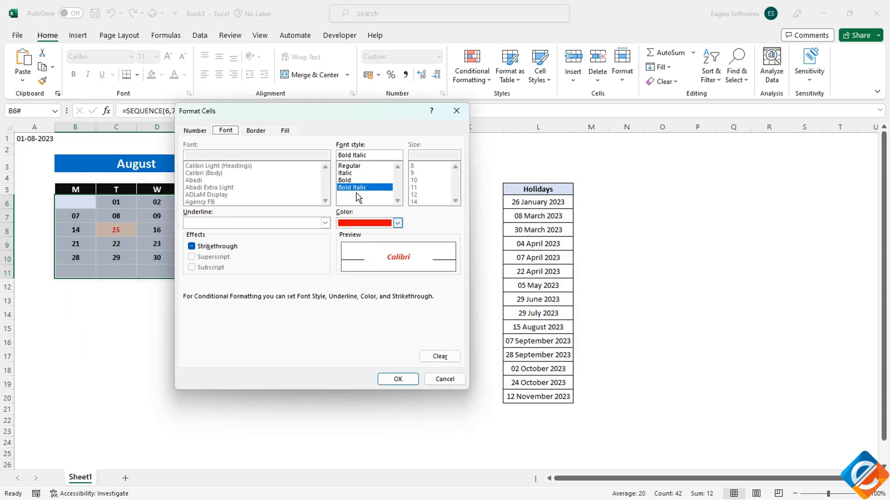
pyautogui.click(345, 180)
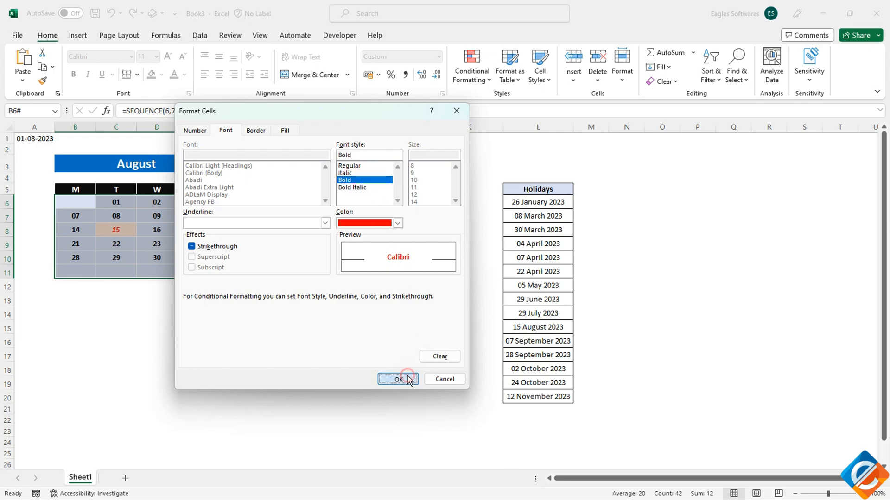
pyautogui.click(397, 379)
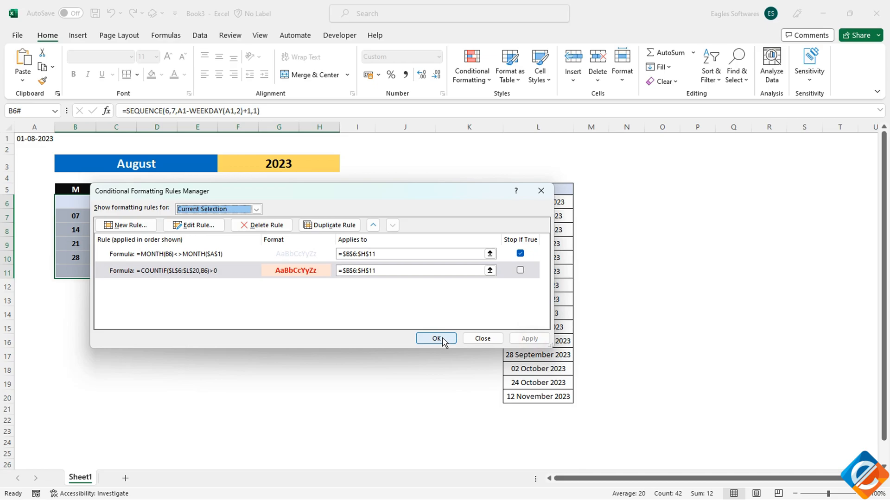
pyautogui.click(436, 338)
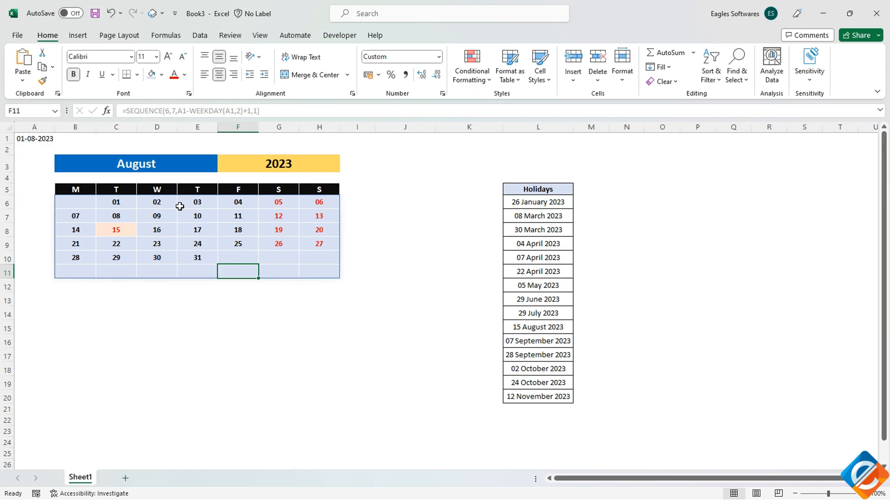
pyautogui.moveTo(141, 159)
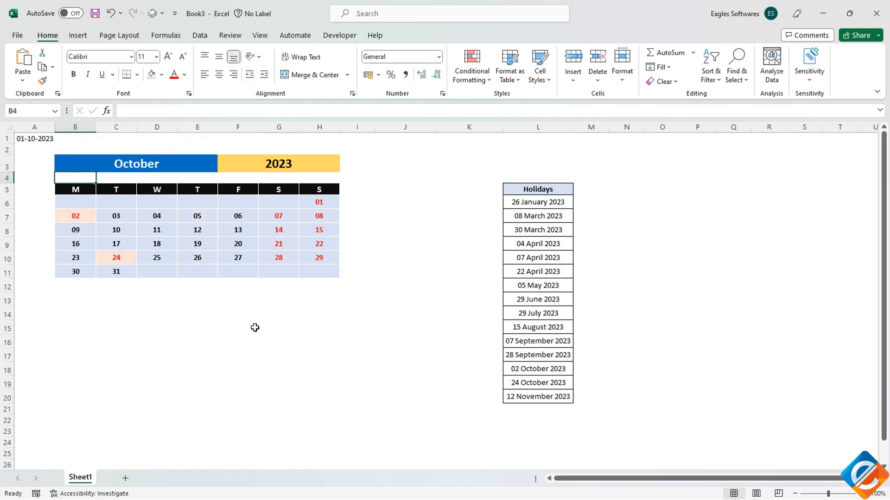
# - Change the month in A1 to November 2023 and check weekends and the 12 November holiday update
pyautogui.click(137, 163)
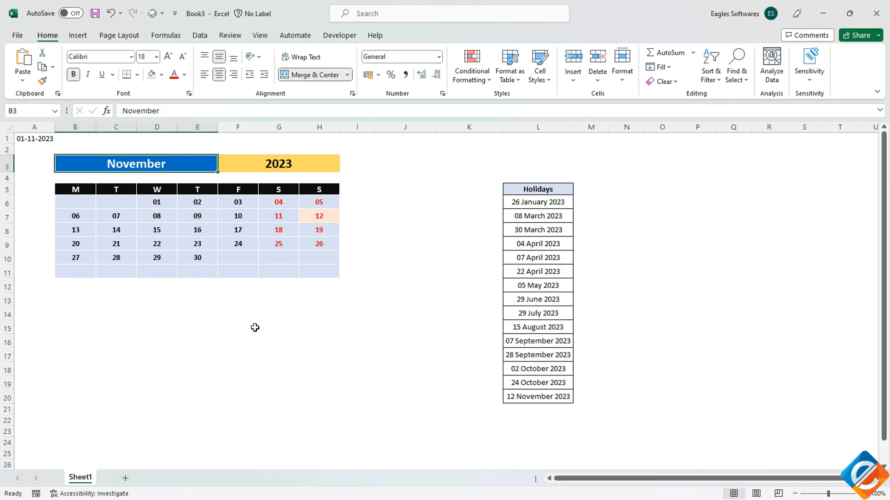
pyautogui.moveTo(254, 328)
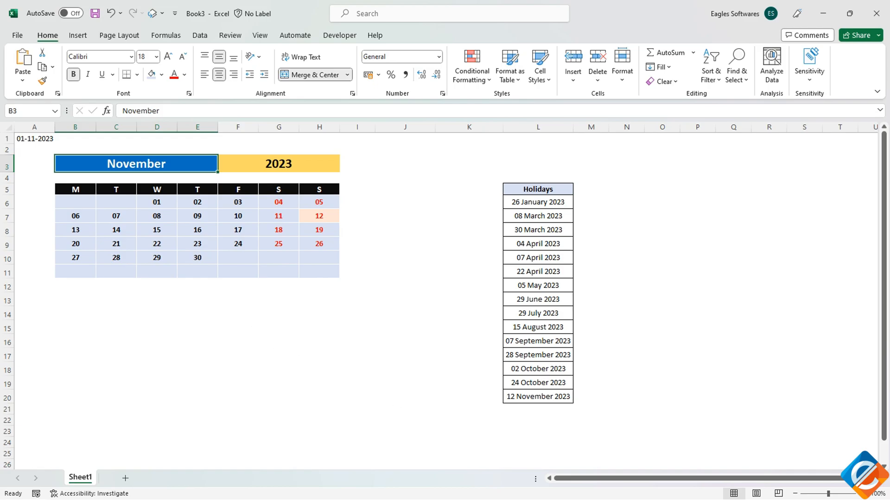